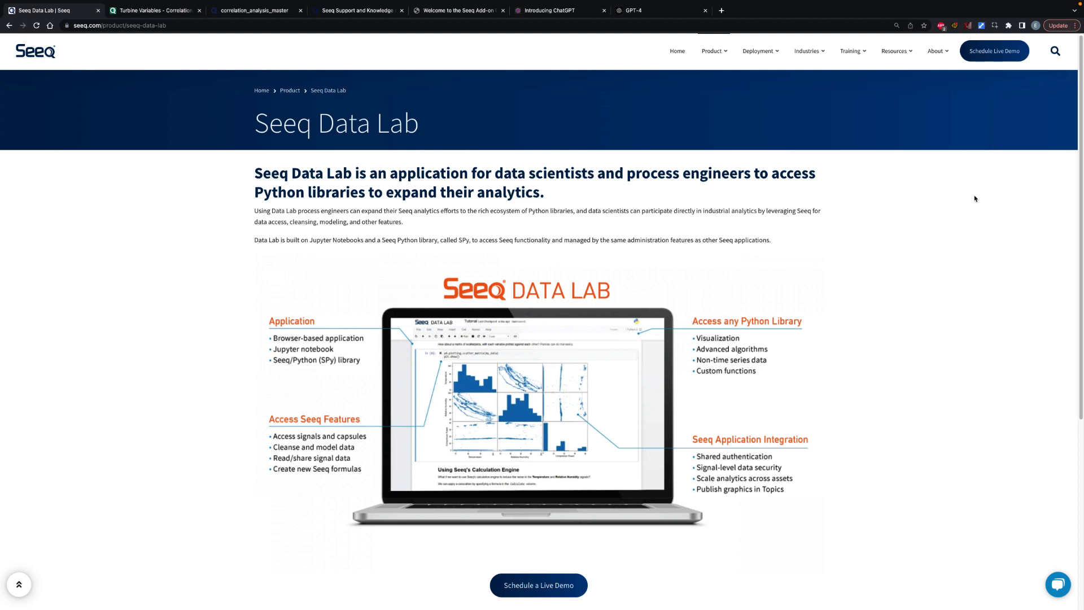
{"action": "mouse_move", "coordinate": [221, 119]}
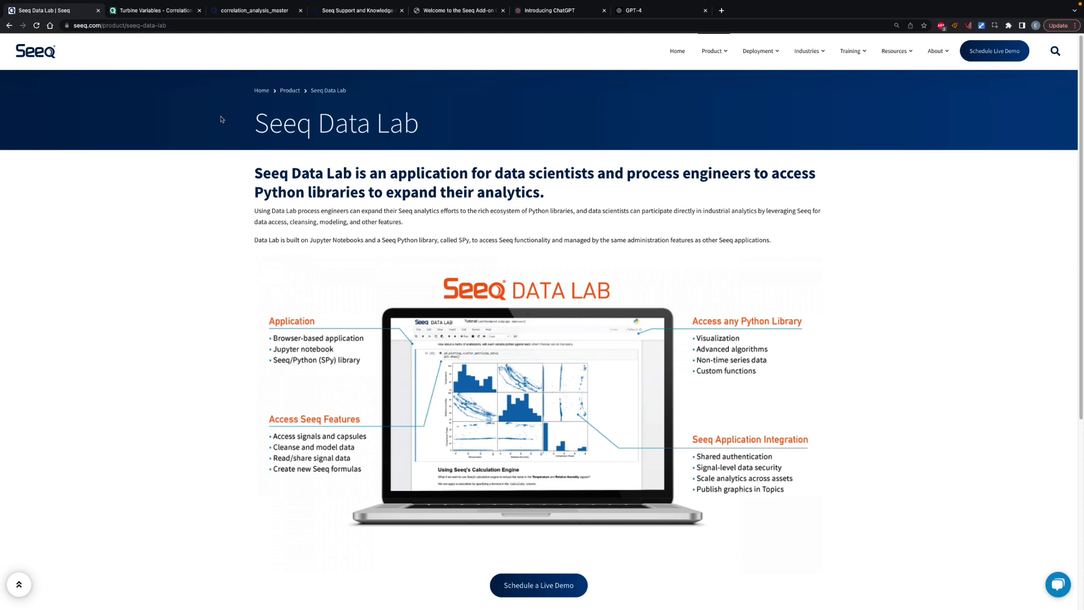
{"action": "mouse_move", "coordinate": [211, 262]}
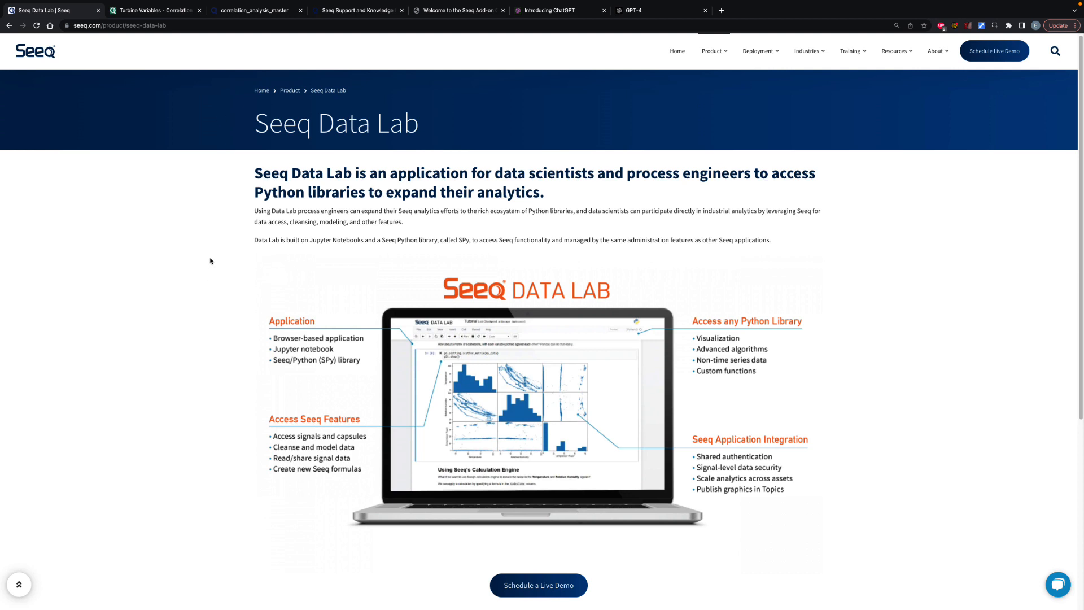
{"action": "mouse_move", "coordinate": [211, 256]}
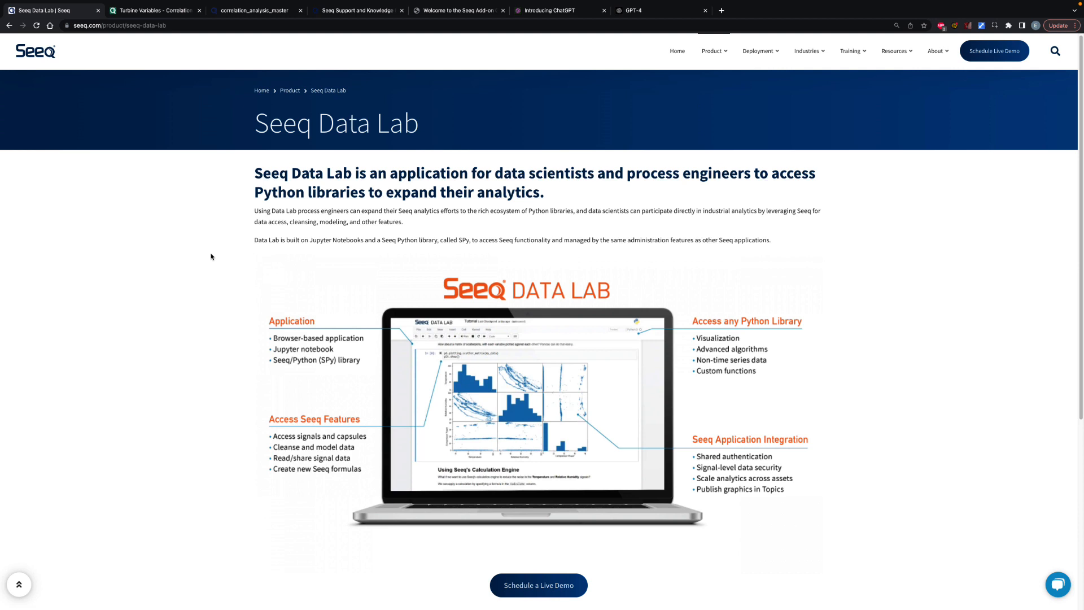
{"action": "mouse_move", "coordinate": [474, 466]}
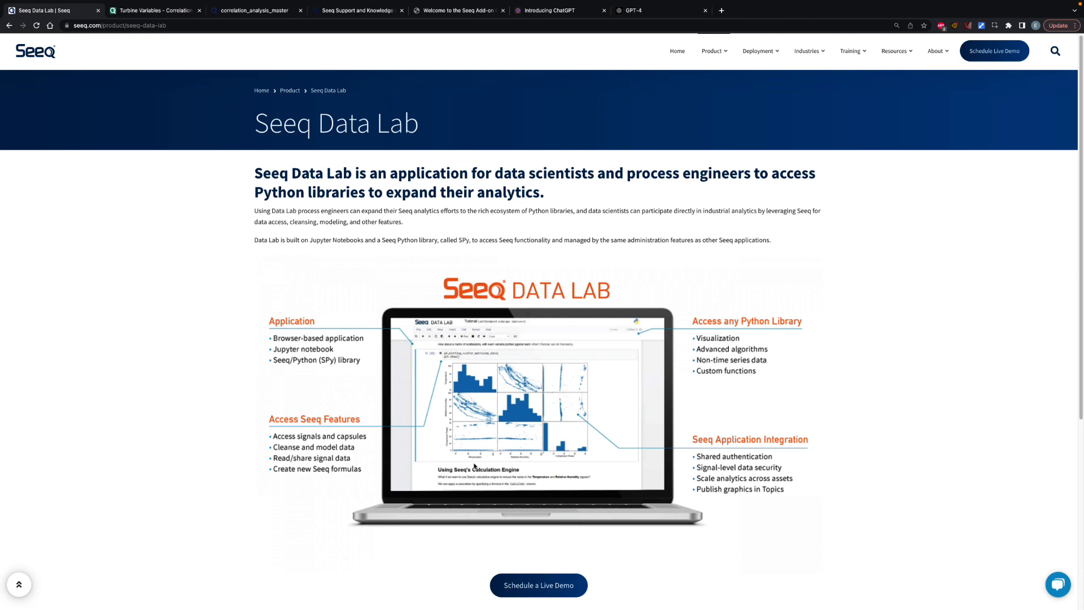
{"action": "mouse_move", "coordinate": [592, 414]}
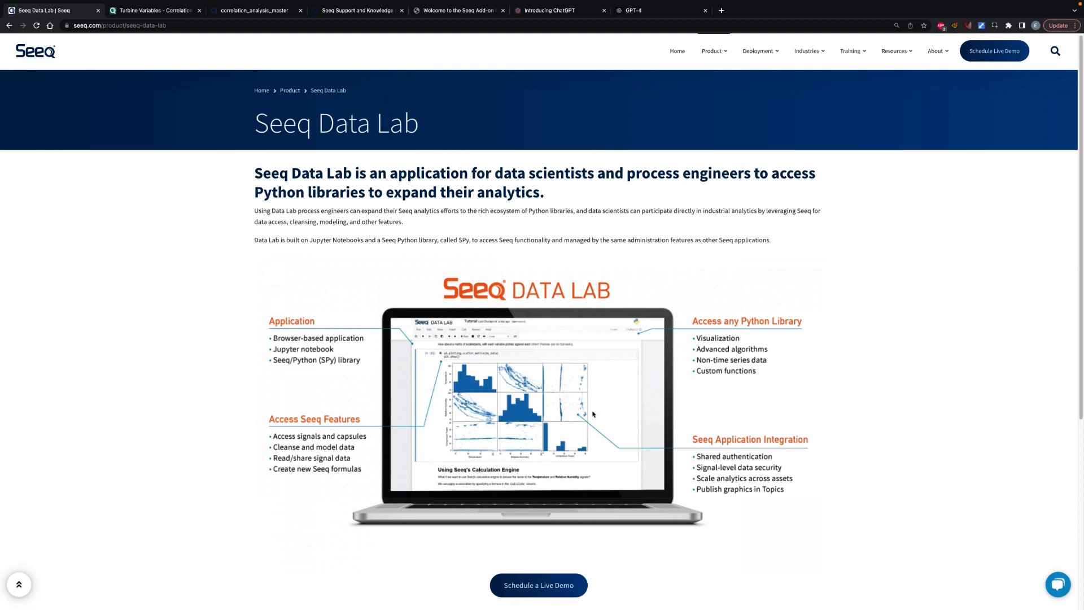
{"action": "mouse_move", "coordinate": [474, 374]}
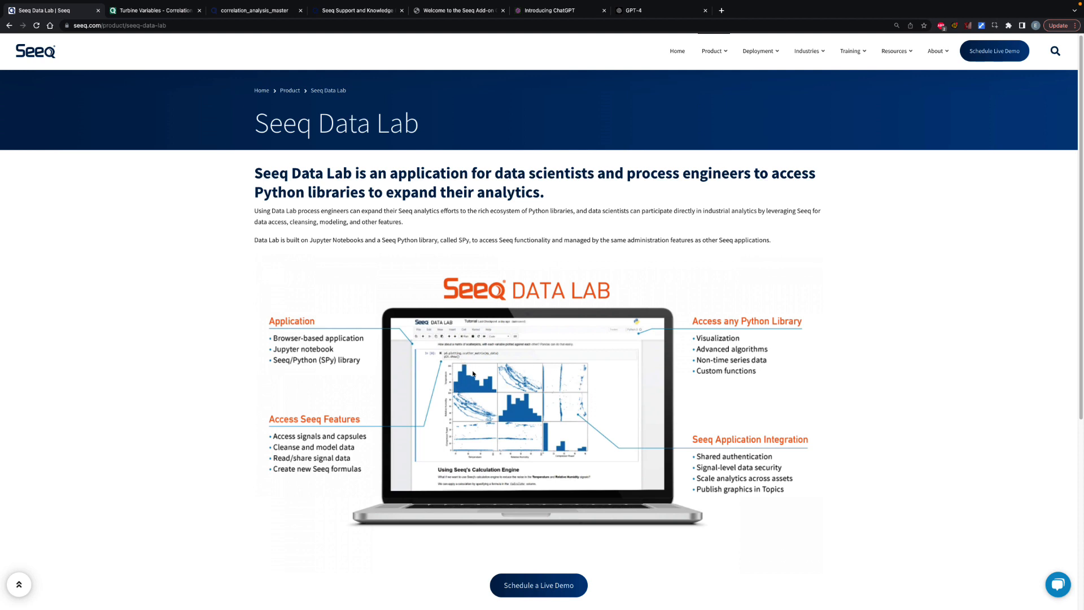
{"action": "mouse_move", "coordinate": [341, 367]}
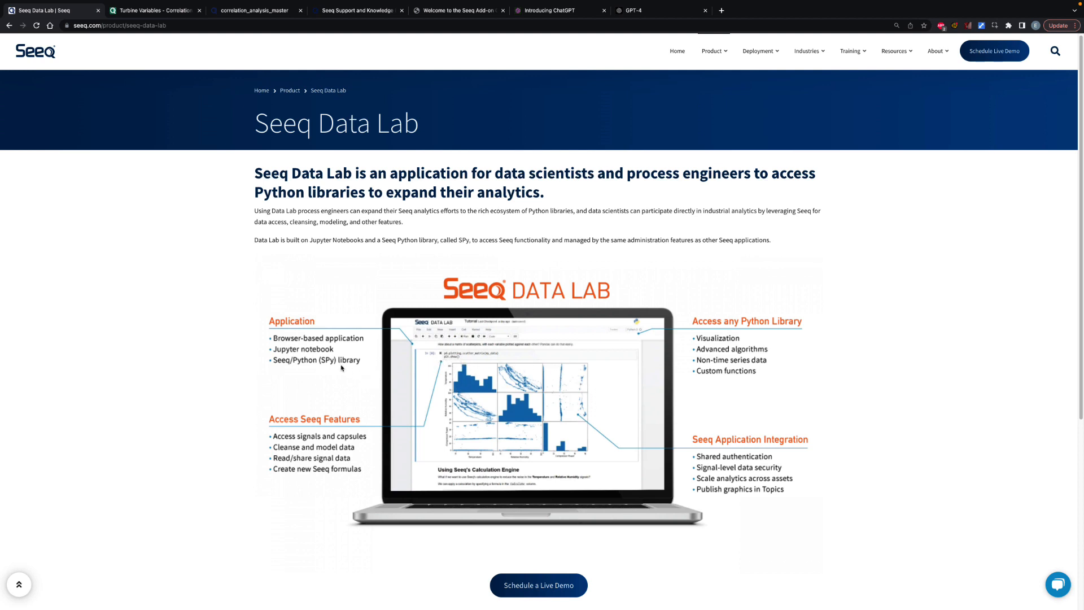
{"action": "mouse_move", "coordinate": [256, 338]}
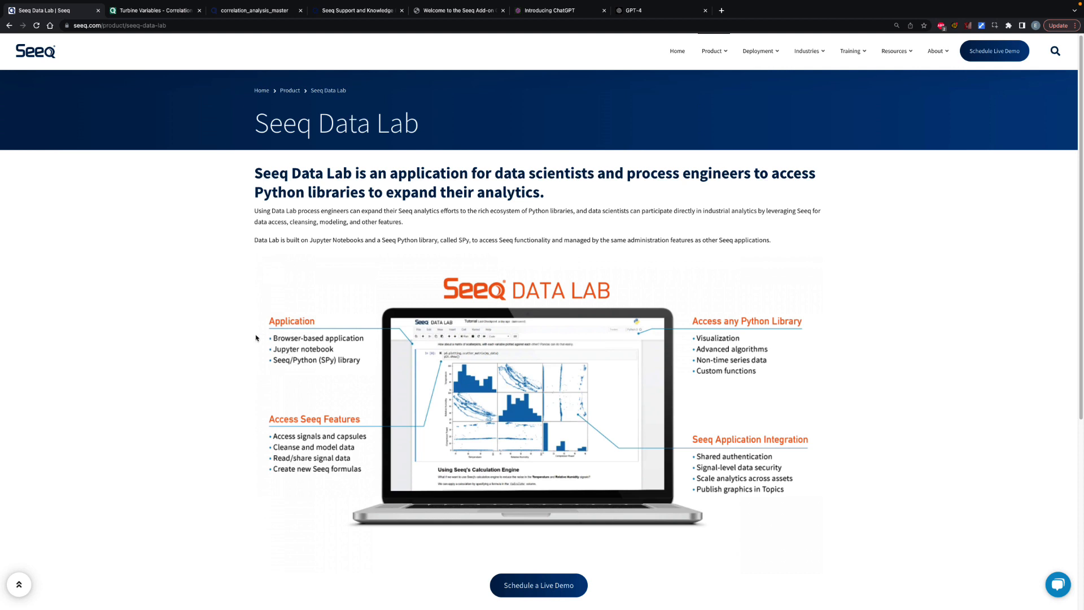
{"action": "mouse_move", "coordinate": [252, 333]}
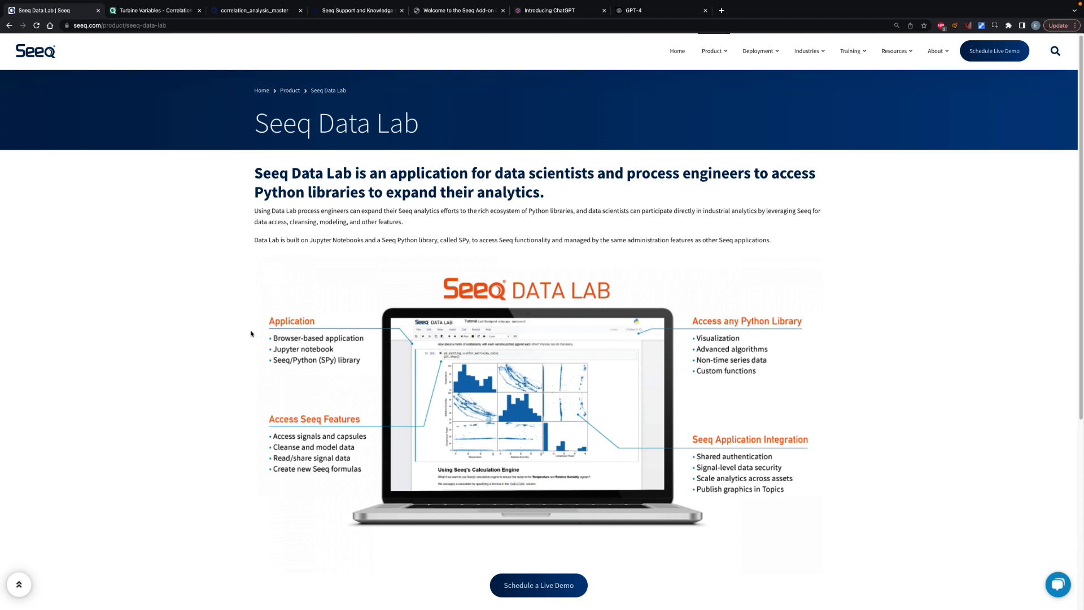
- Open the Add-on Gallery from the Knowledge Base and scroll to the Correlation and SysId entries
{"action": "left_click", "coordinate": [357, 10]}
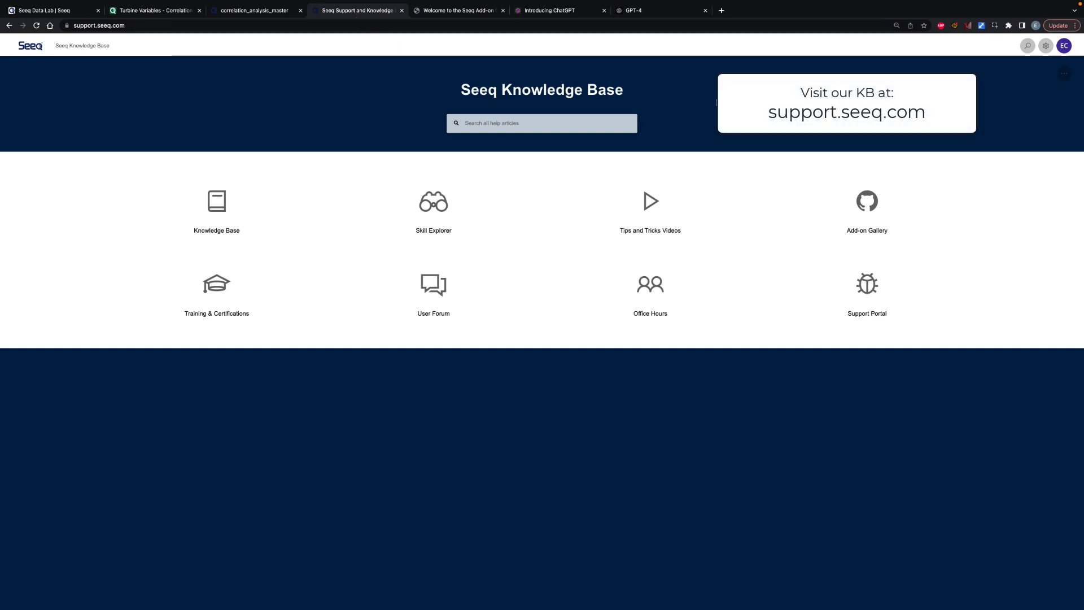
{"action": "mouse_move", "coordinate": [866, 226]}
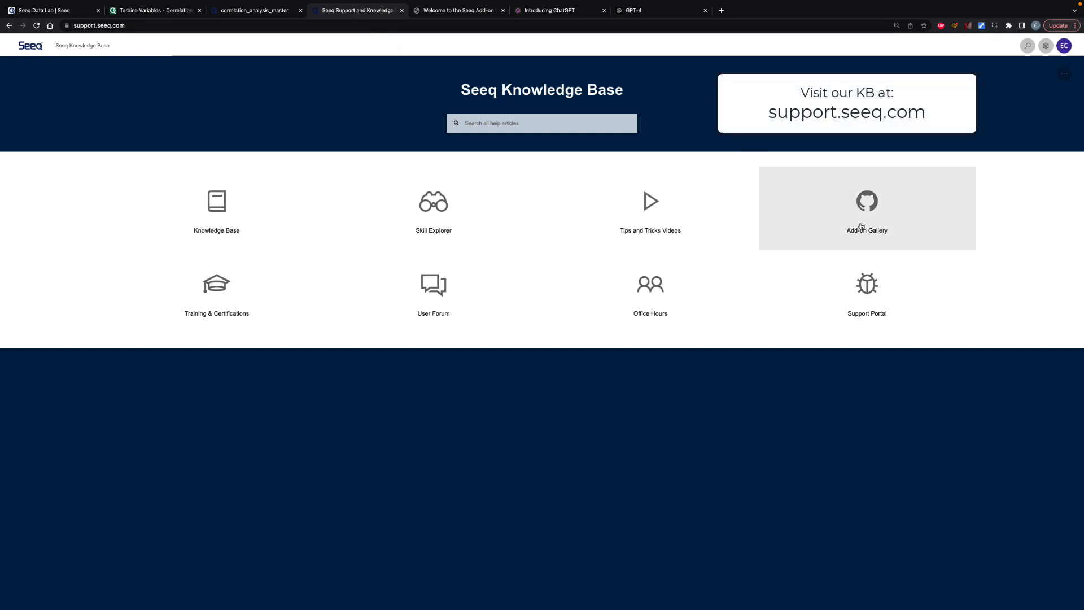
{"action": "left_click", "coordinate": [866, 207]}
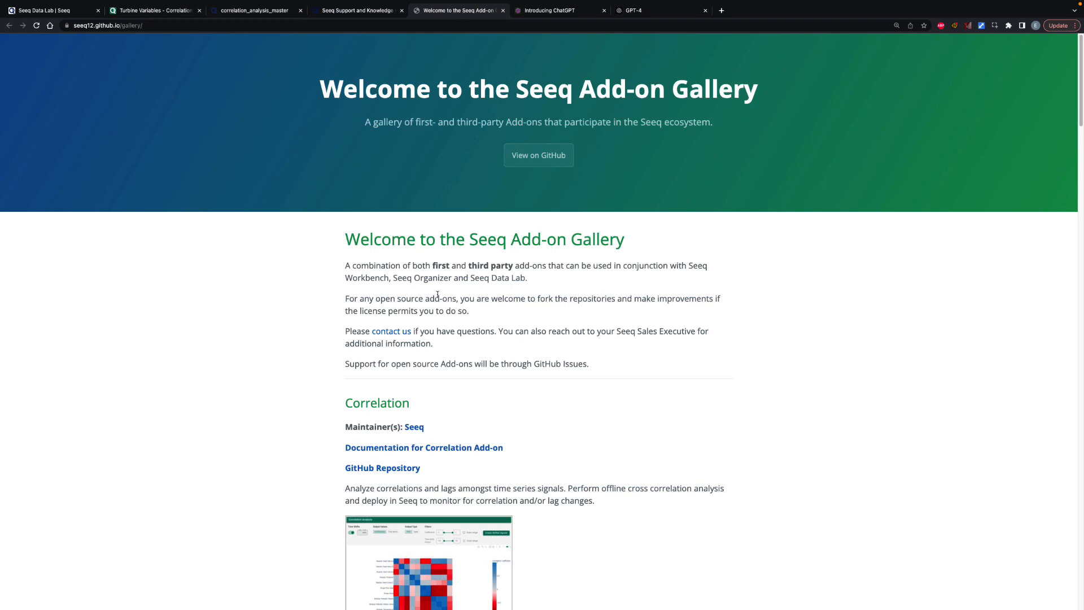
{"action": "scroll", "scroll_direction": "down", "scroll_amount": 3}
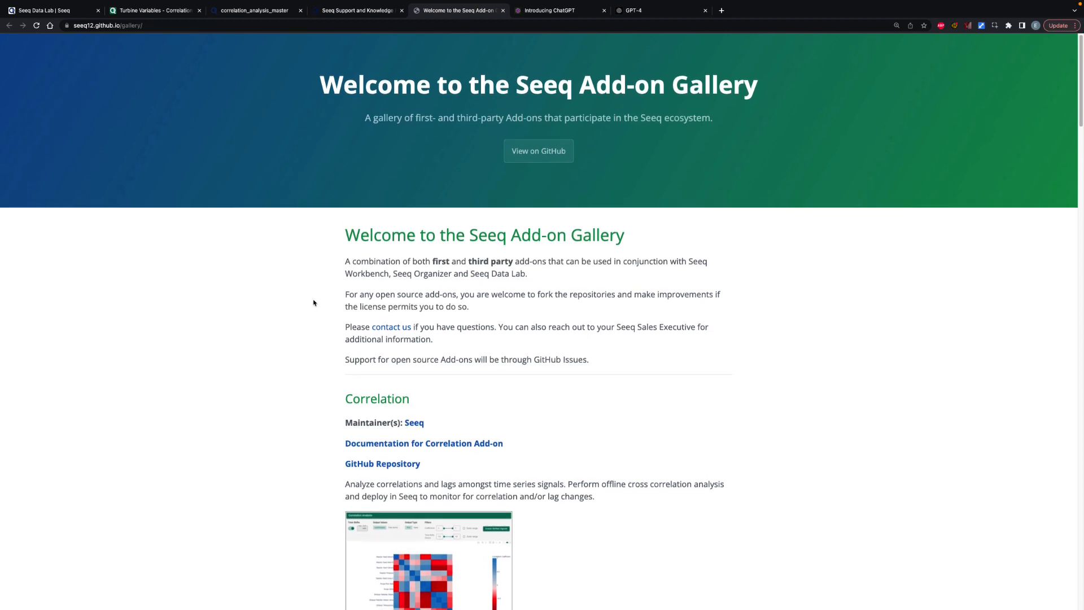
{"action": "scroll", "scroll_direction": "down", "scroll_amount": 3}
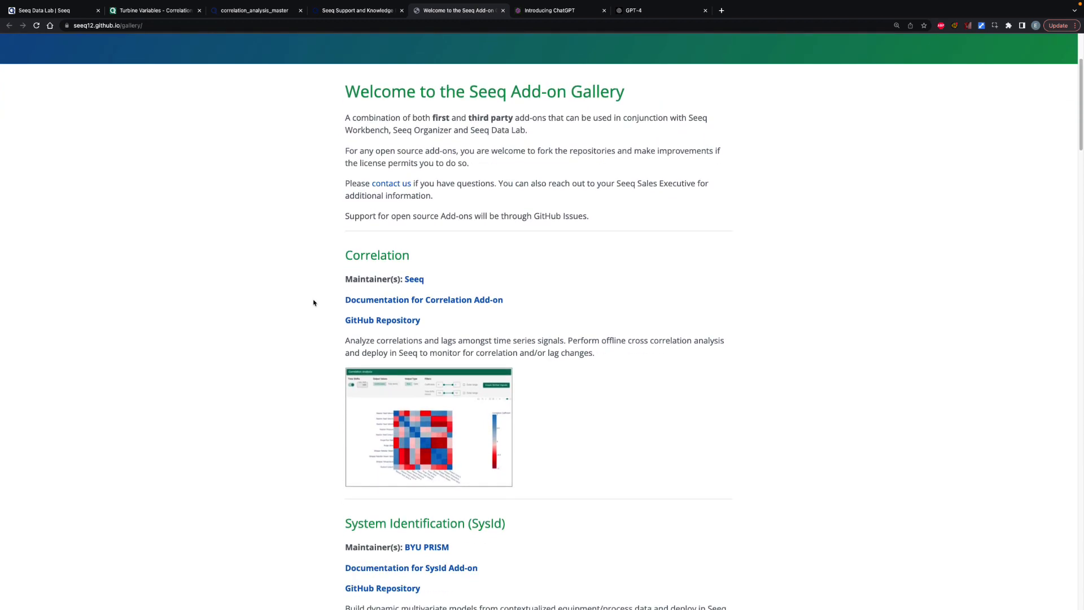
{"action": "scroll", "scroll_direction": "down", "scroll_amount": 3}
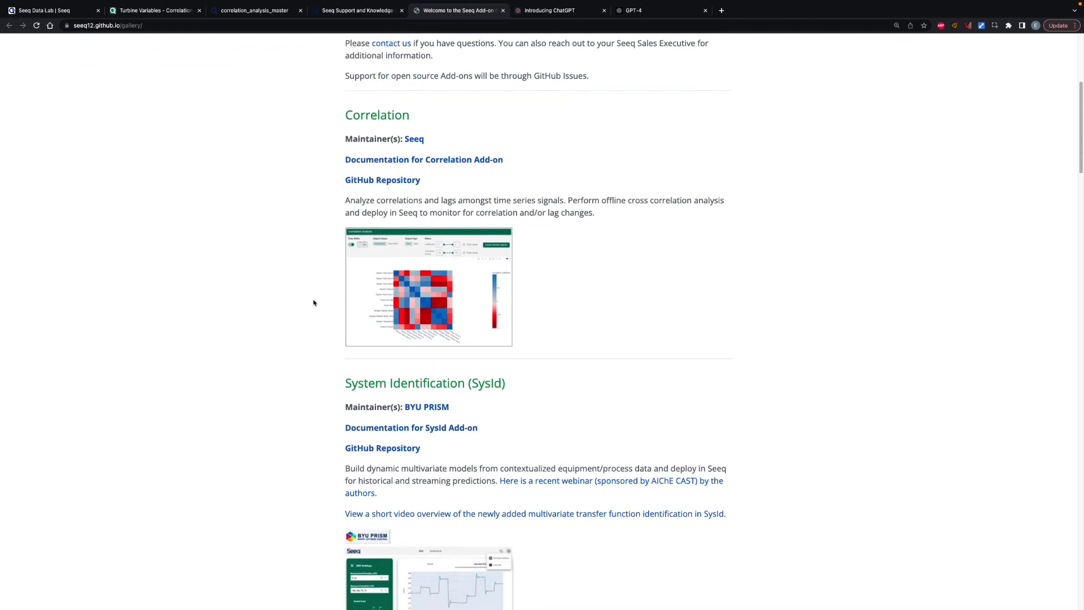
{"action": "scroll", "scroll_direction": "down", "scroll_amount": 3}
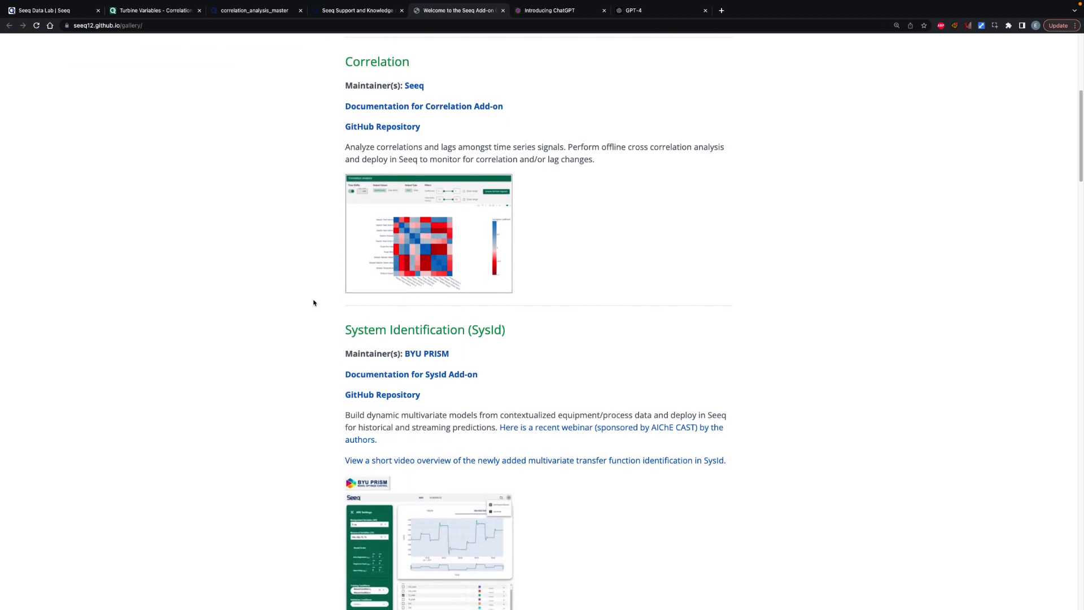
{"action": "scroll", "scroll_direction": "down", "scroll_amount": 3}
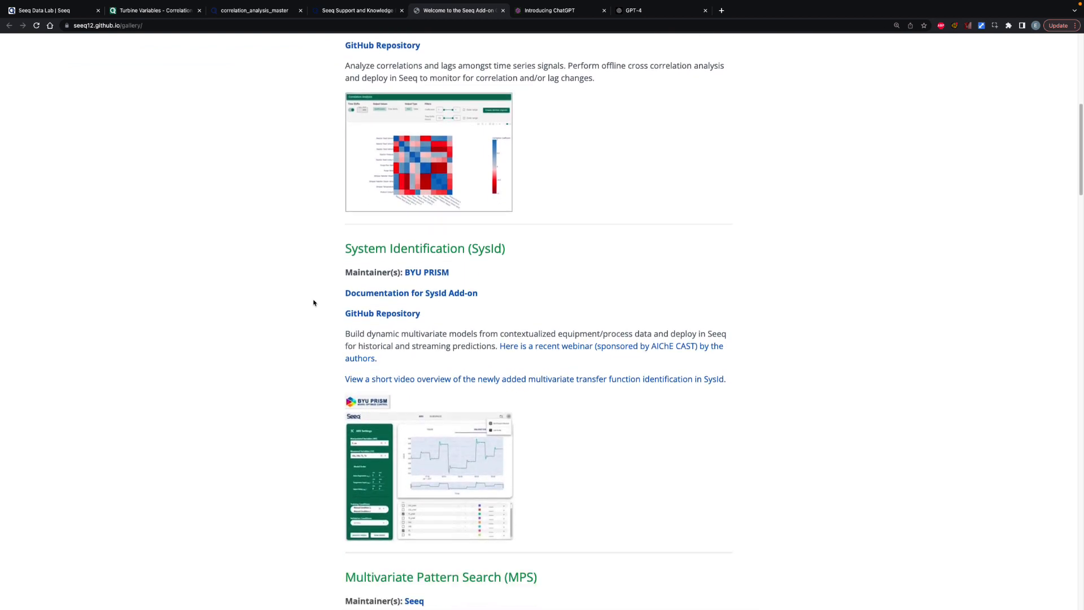
{"action": "scroll", "scroll_direction": "down", "scroll_amount": 3}
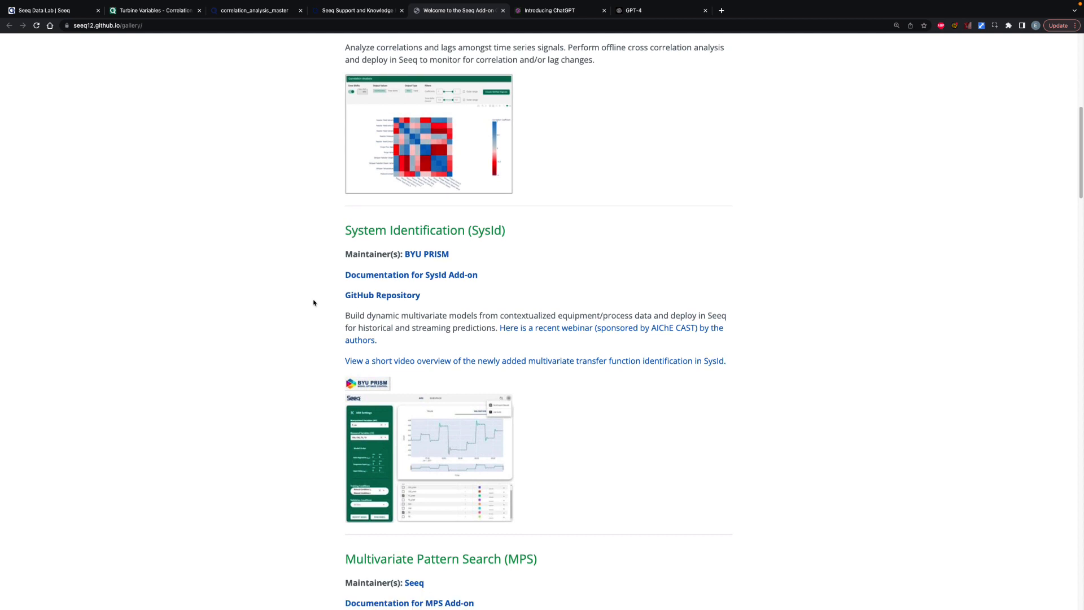
{"action": "scroll", "scroll_direction": "up", "scroll_amount": 3}
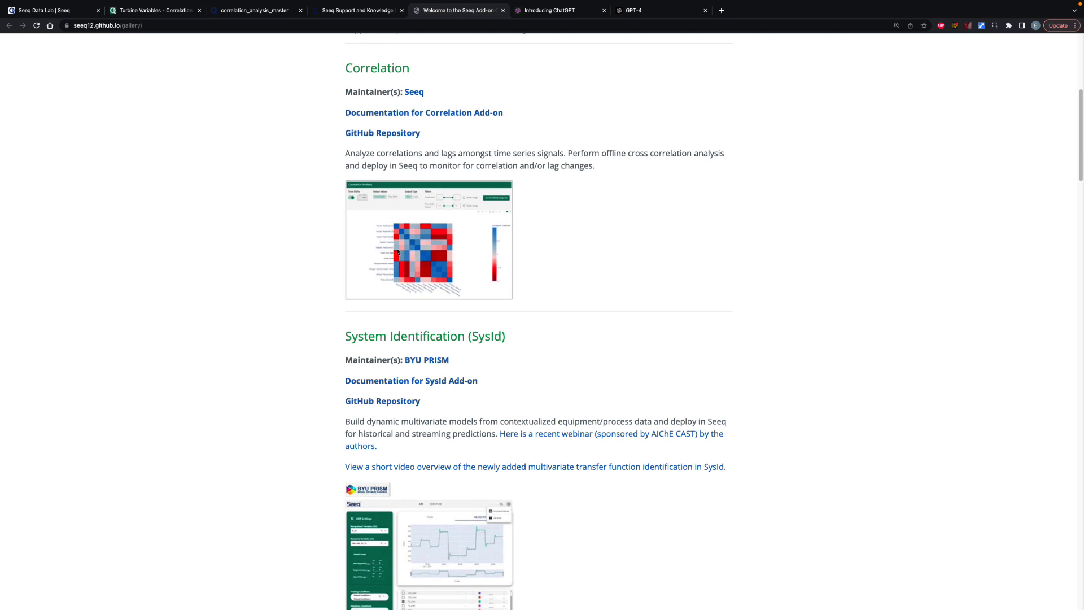
{"action": "mouse_move", "coordinate": [561, 223]}
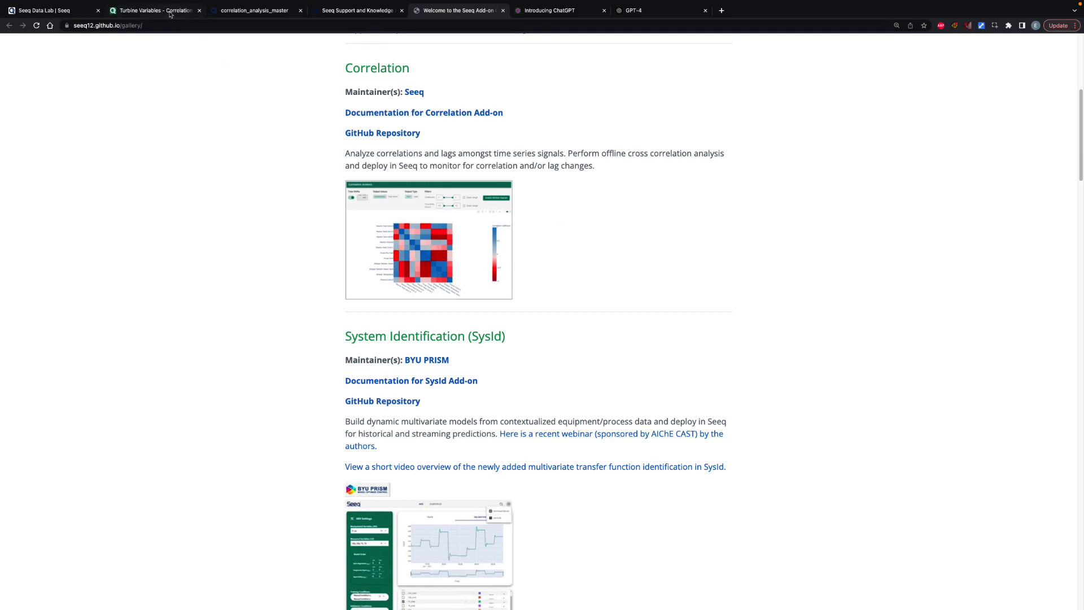
- In the Turbine Variables workbook, start Correlation Analysis from the Tools tab's Add-ons list
{"action": "left_click", "coordinate": [155, 10]}
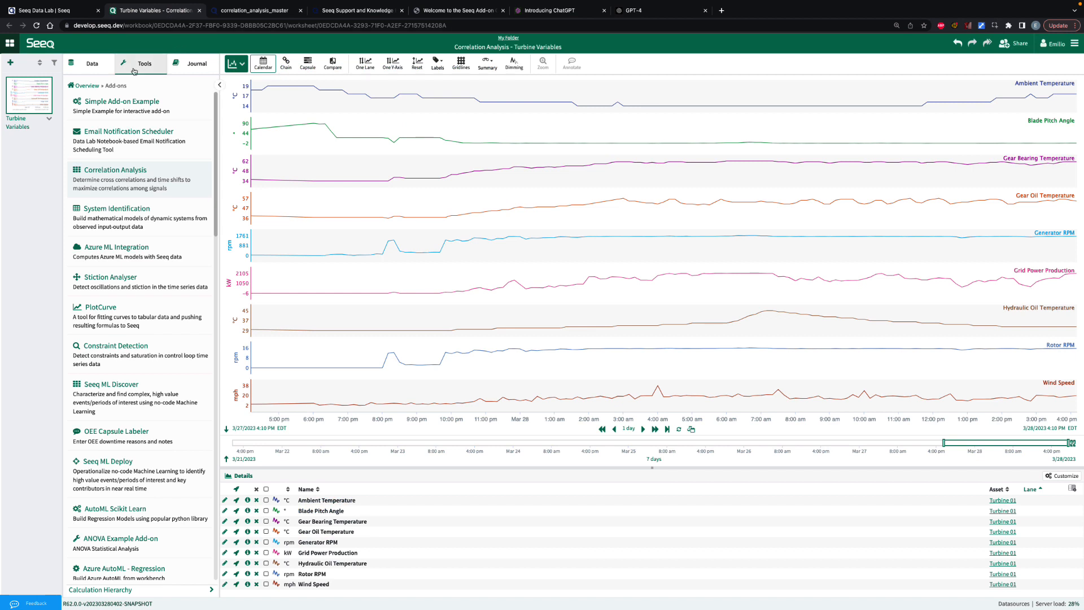
{"action": "left_click", "coordinate": [144, 63]}
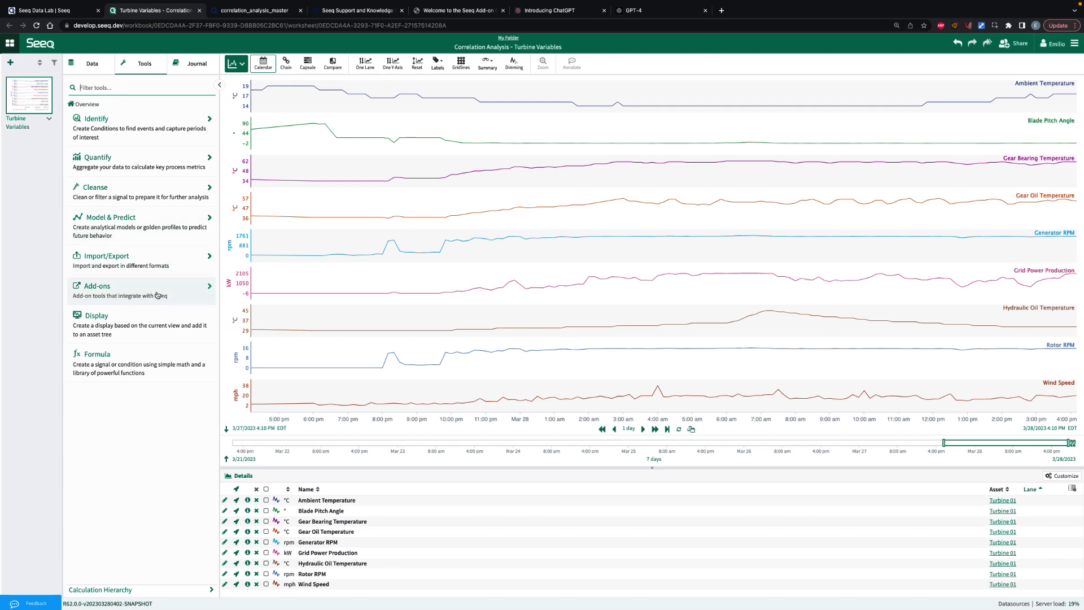
{"action": "left_click", "coordinate": [96, 286]}
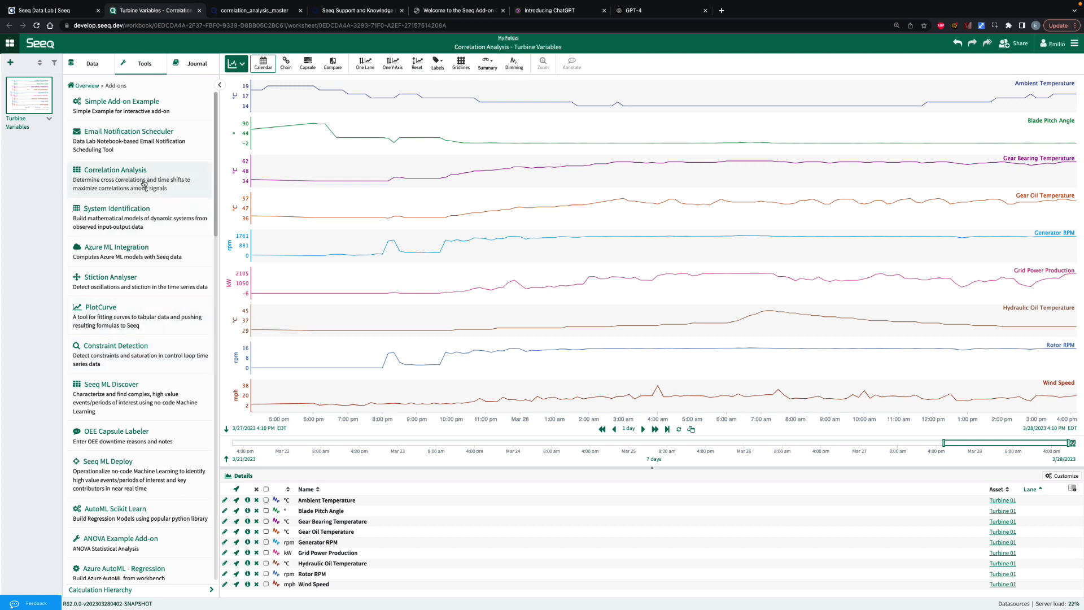
{"action": "left_click", "coordinate": [114, 169]}
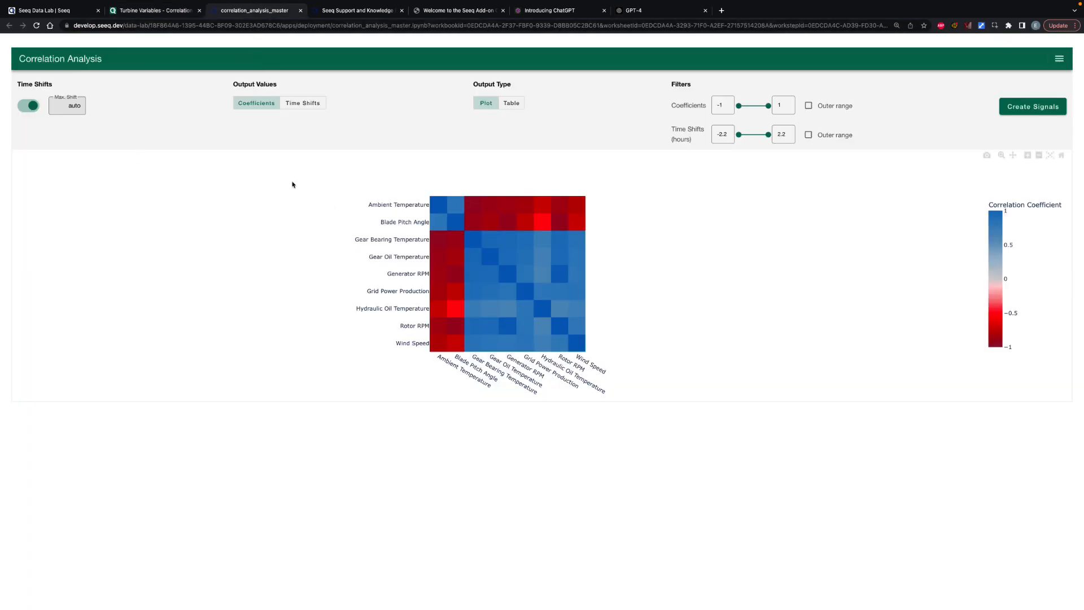
{"action": "mouse_move", "coordinate": [365, 200]}
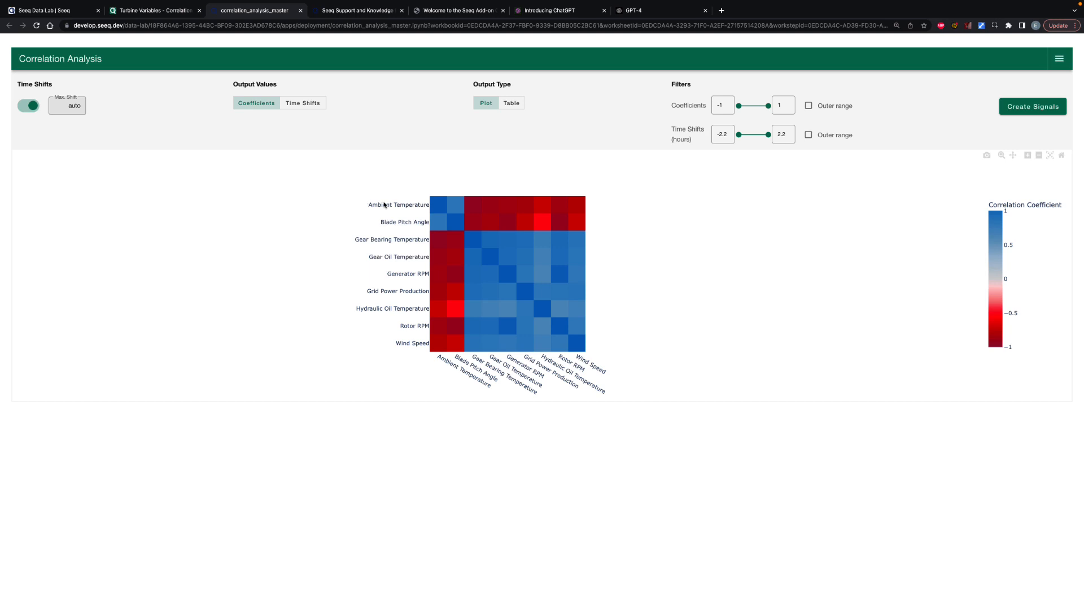
{"action": "mouse_move", "coordinate": [486, 102]}
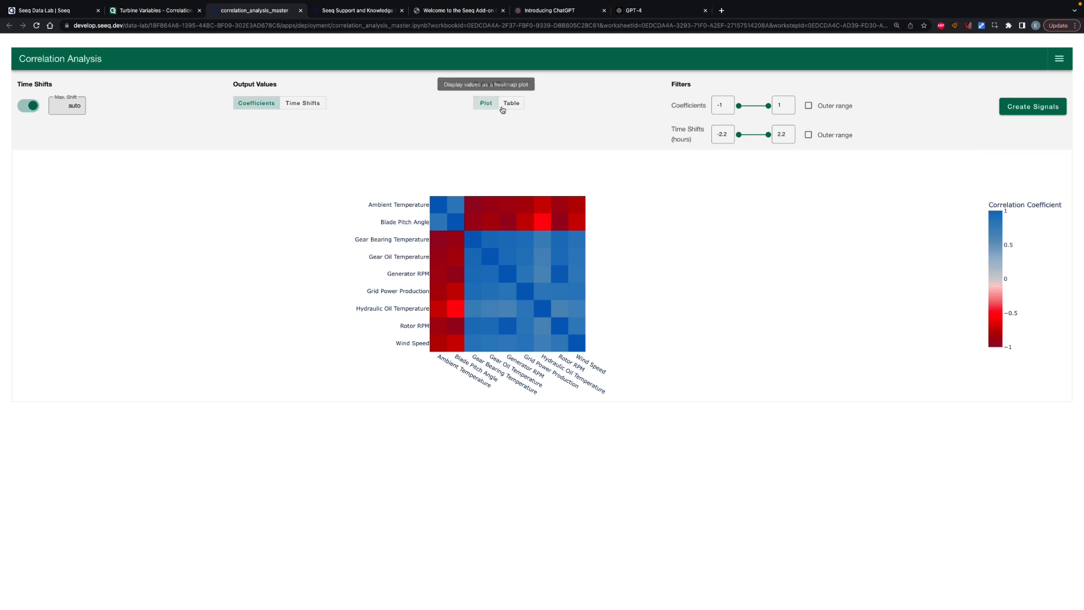
{"action": "left_click", "coordinate": [511, 102]}
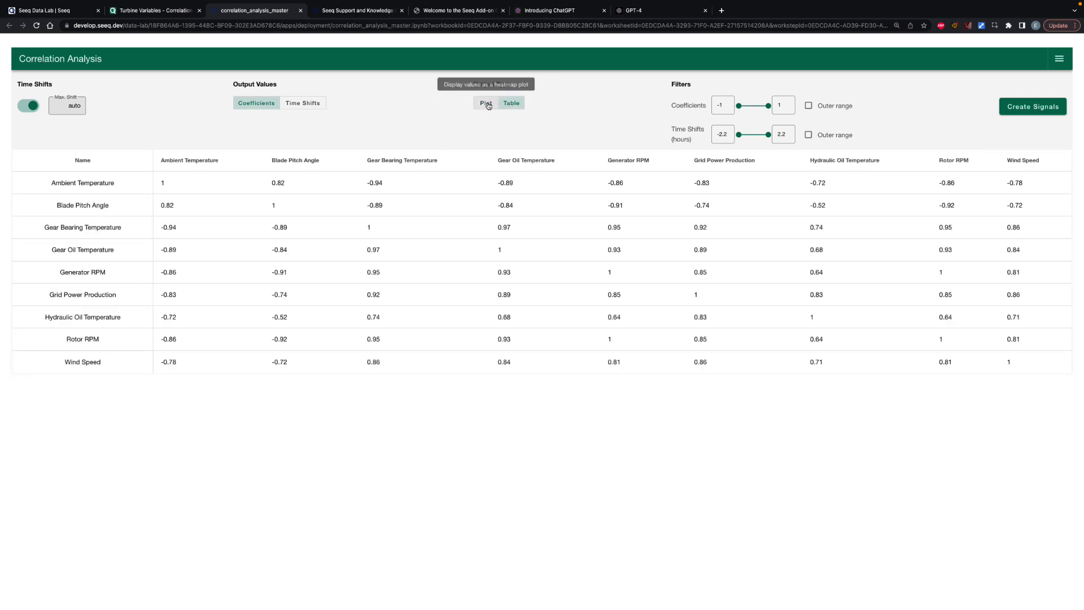
{"action": "left_click", "coordinate": [486, 103]}
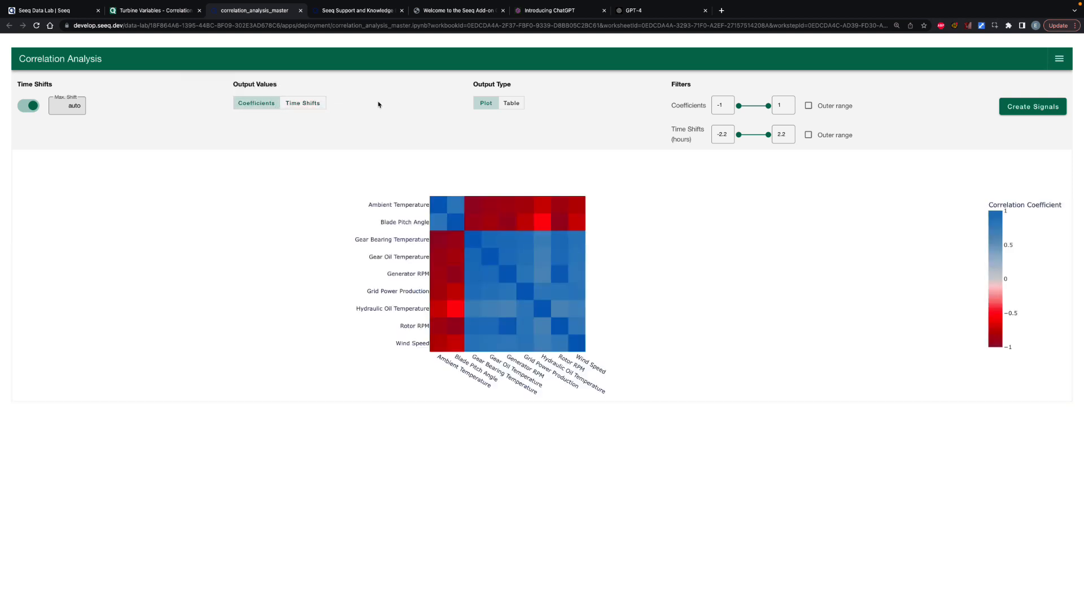
{"action": "mouse_move", "coordinate": [373, 97]}
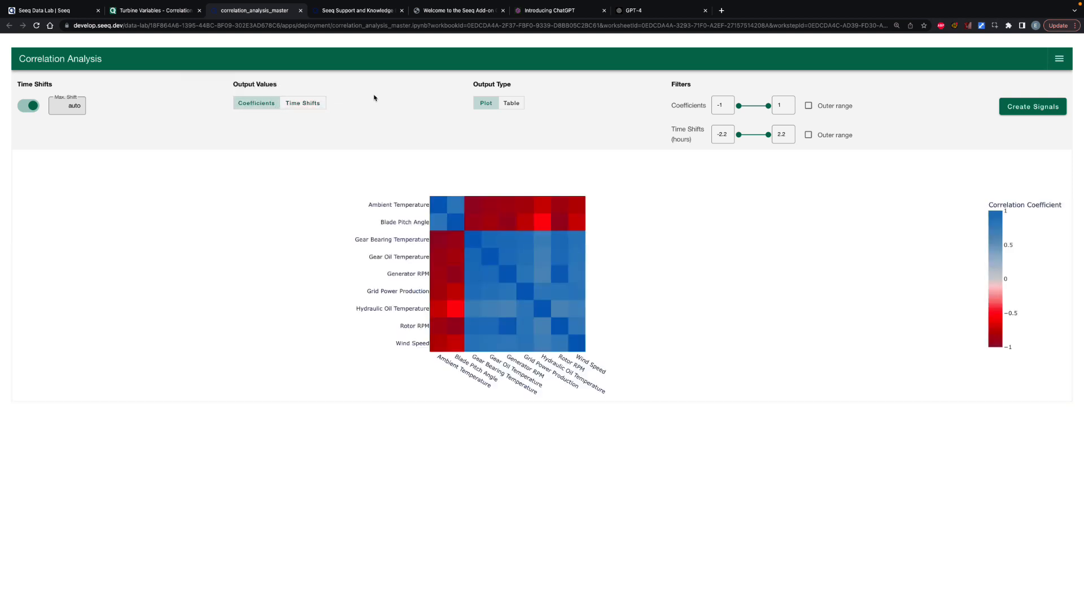
- Switch to the 'Introducing ChatGPT' browser tab on the OpenAI website
{"action": "left_click", "coordinate": [554, 9]}
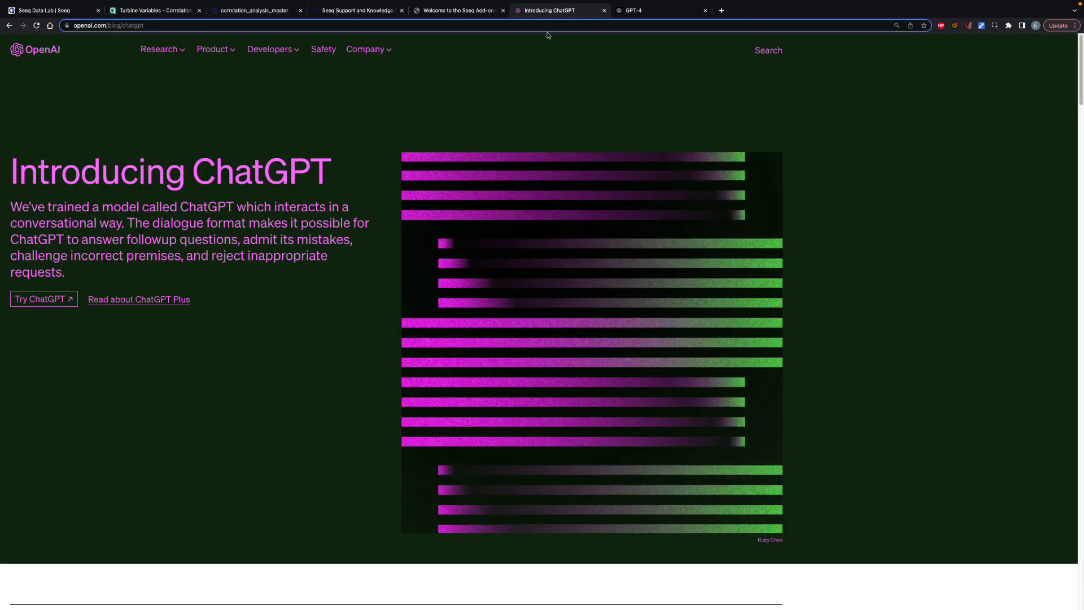
{"action": "mouse_move", "coordinate": [509, 147]}
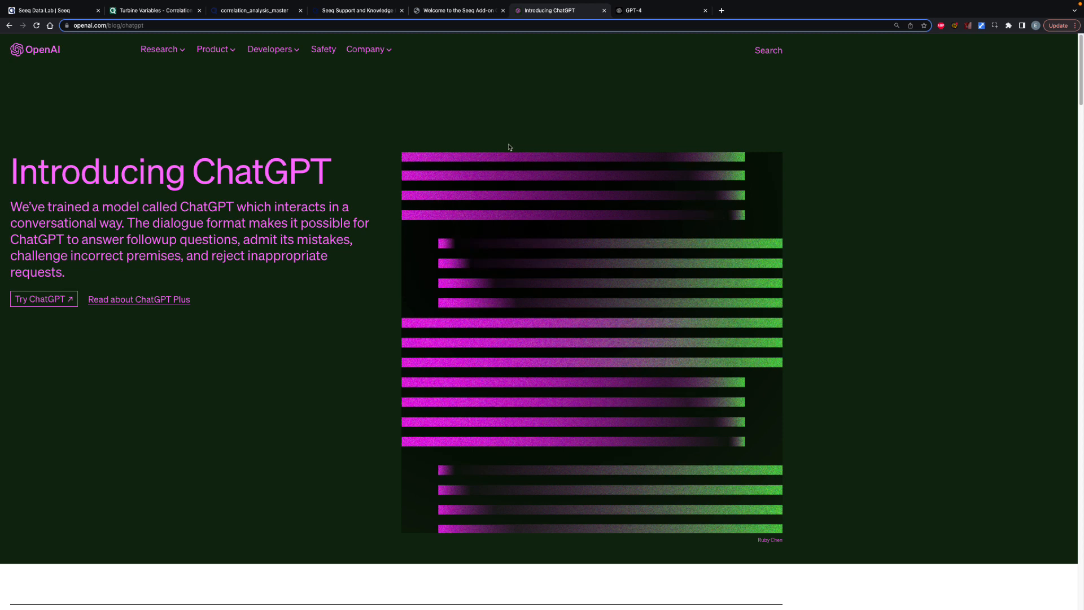
{"action": "mouse_move", "coordinate": [358, 195]}
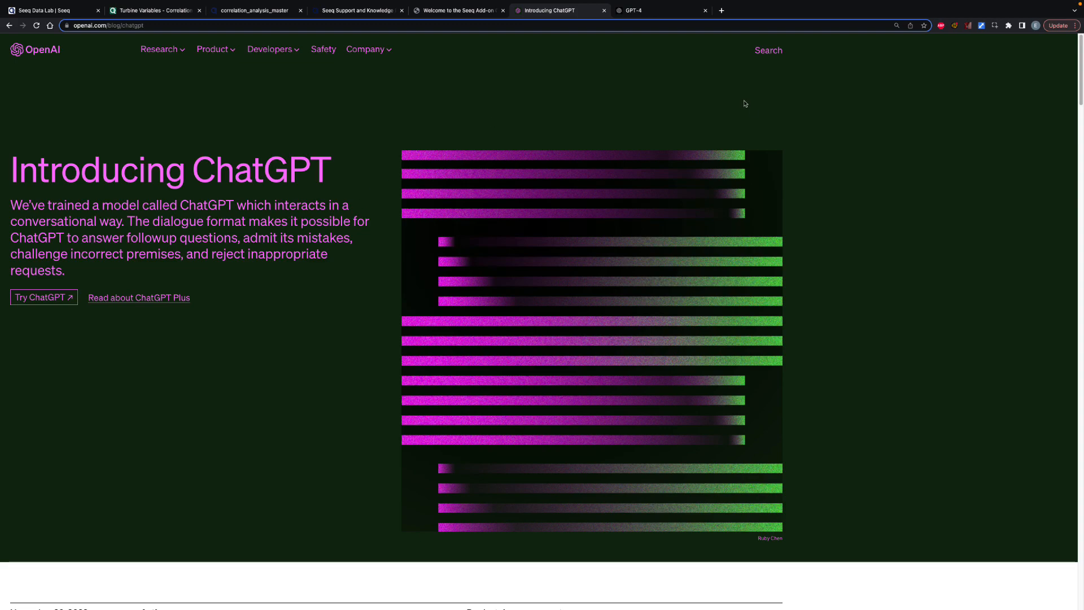
- Switch to the 'GPT-4' browser tab showing OpenAI's product page
{"action": "left_click", "coordinate": [661, 10]}
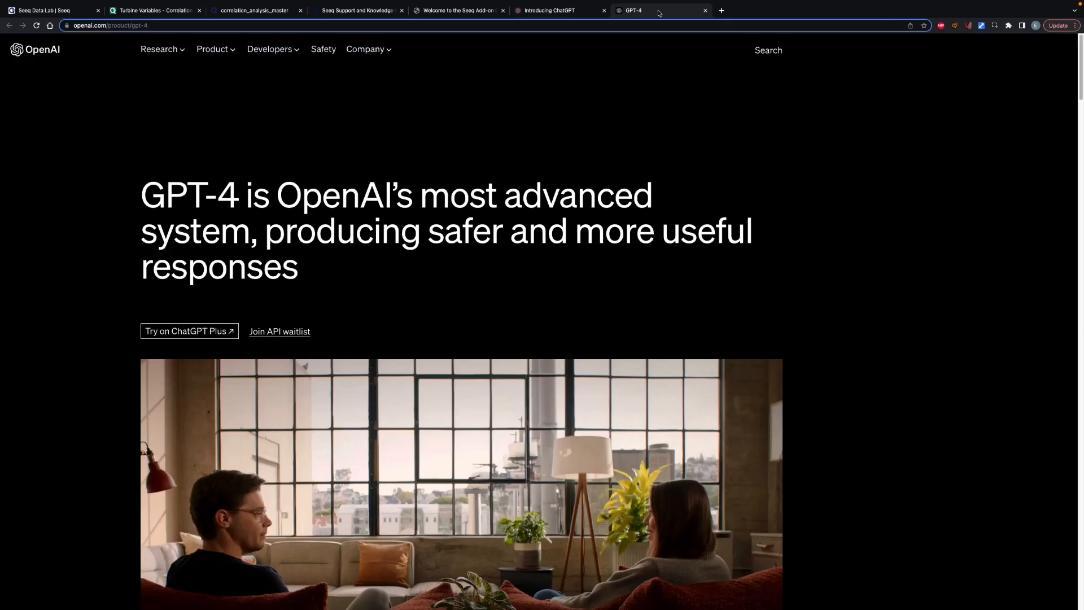
{"action": "mouse_move", "coordinate": [587, 288]}
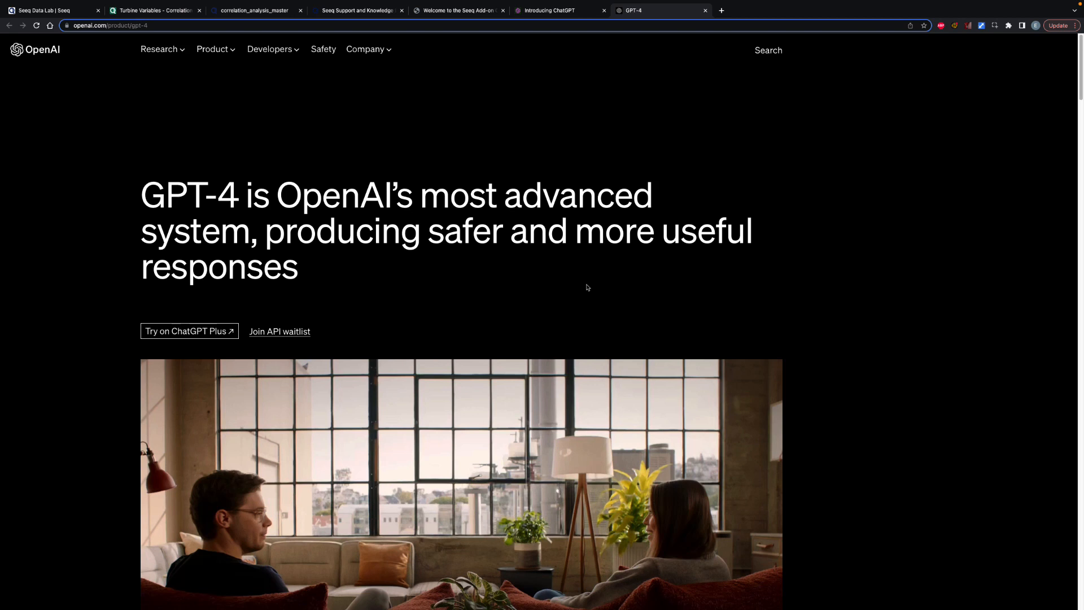
{"action": "mouse_move", "coordinate": [814, 299]}
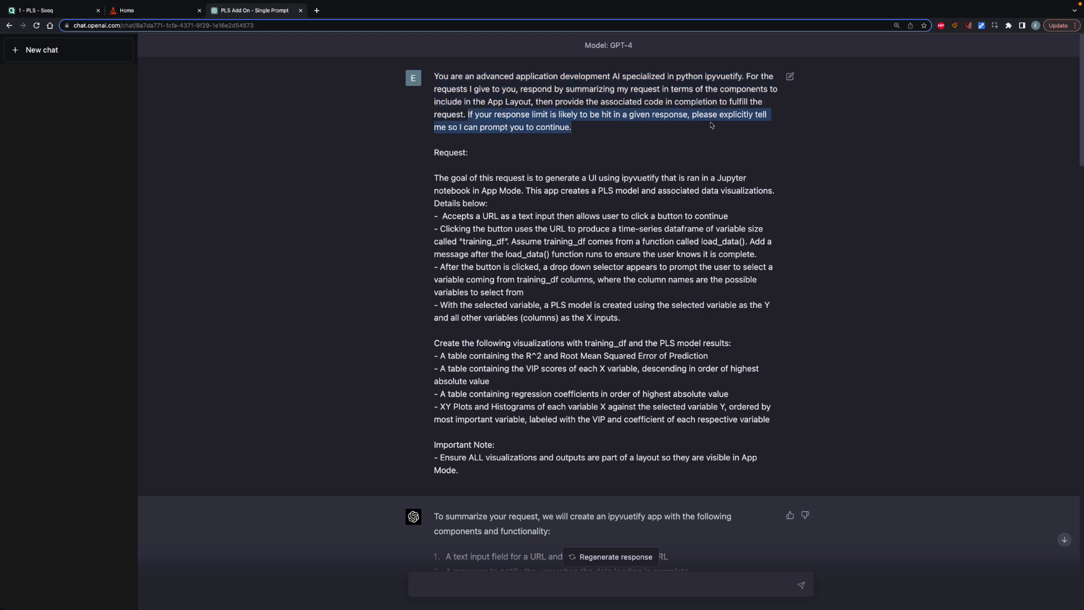
- Scroll through the ipyvuetify PLS app prompt and the reply's app-layout code block
{"action": "scroll", "scroll_direction": "down", "scroll_amount": 3}
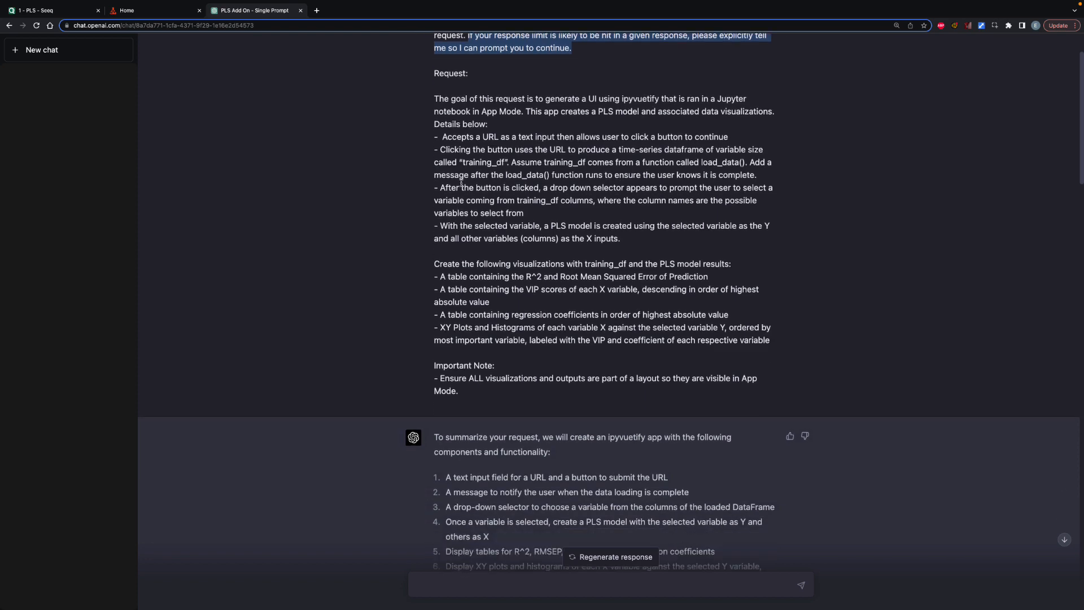
{"action": "scroll", "scroll_direction": "down", "scroll_amount": 3}
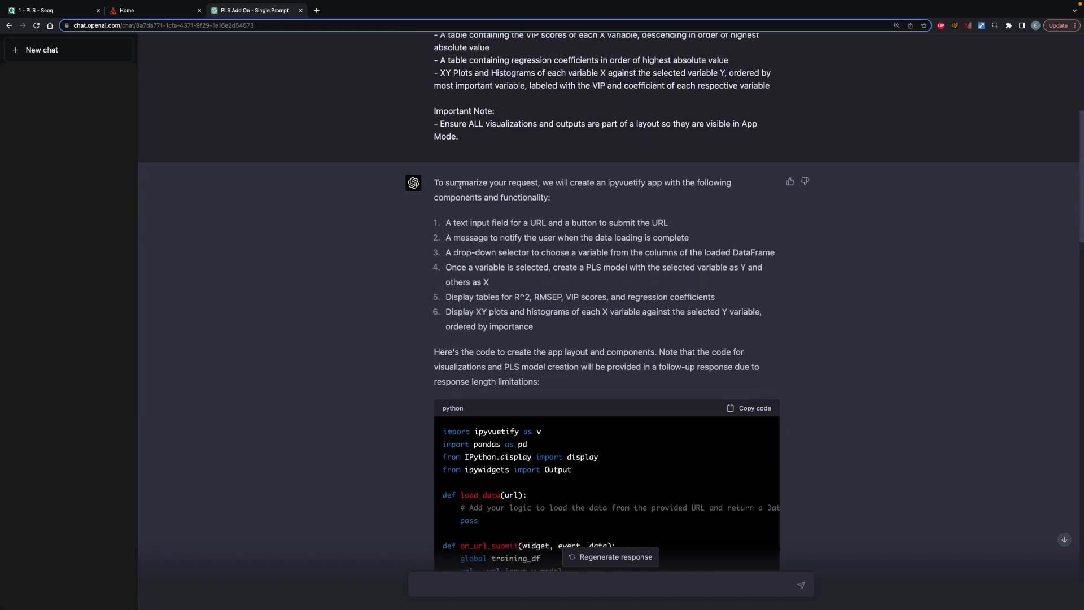
{"action": "scroll", "scroll_direction": "down", "scroll_amount": 3}
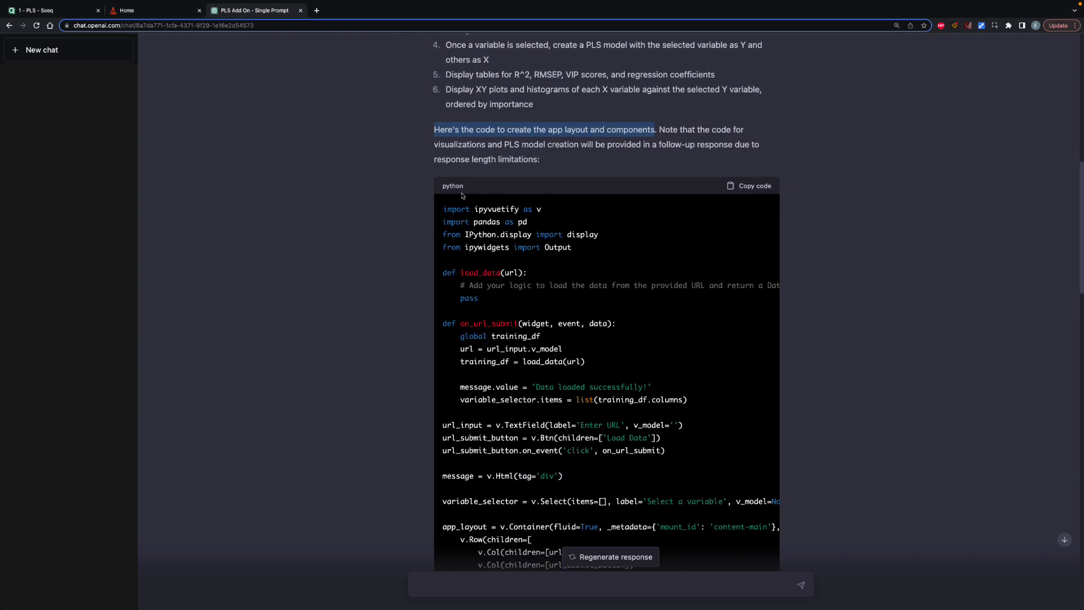
{"action": "scroll", "scroll_direction": "down", "scroll_amount": 3}
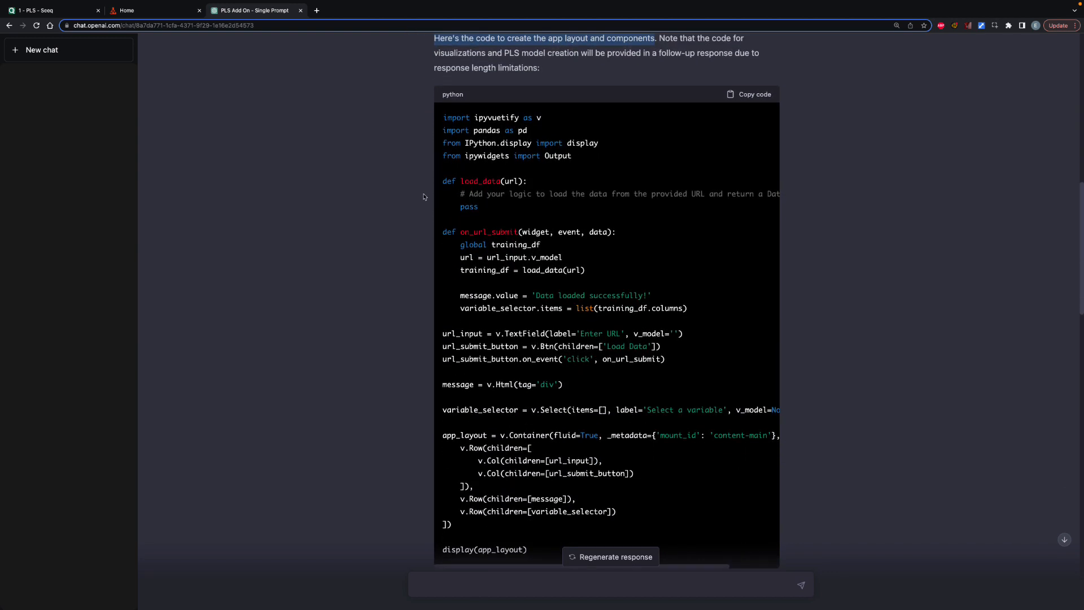
{"action": "scroll", "scroll_direction": "down", "scroll_amount": 3}
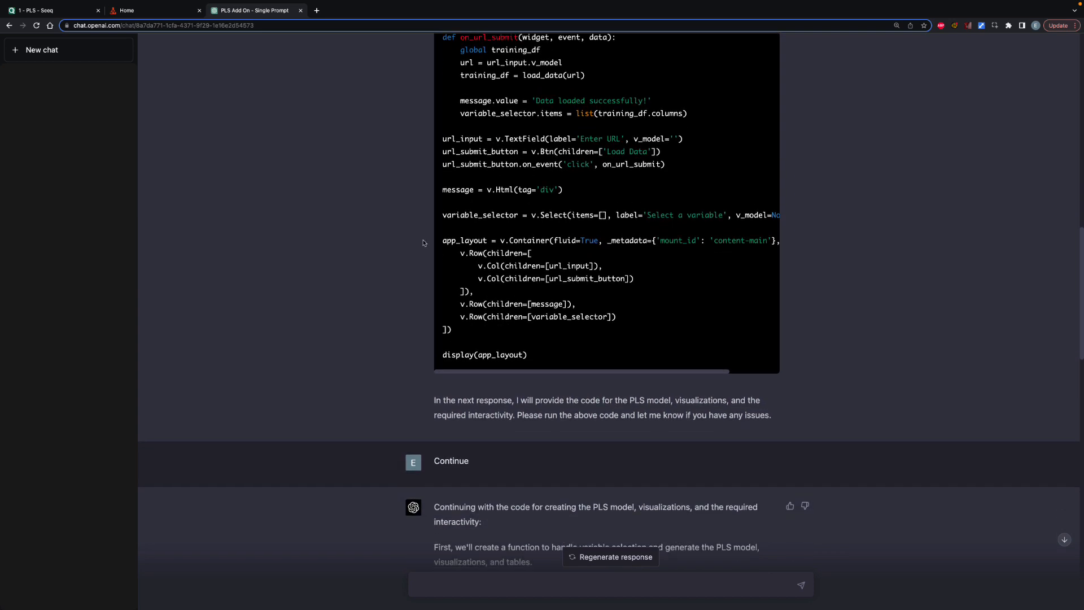
- Highlight the 'next response' and Continue messages, then scroll through the PLS model code
{"action": "left_click_drag", "start_coordinate": [433, 400], "coordinate": [578, 400]}
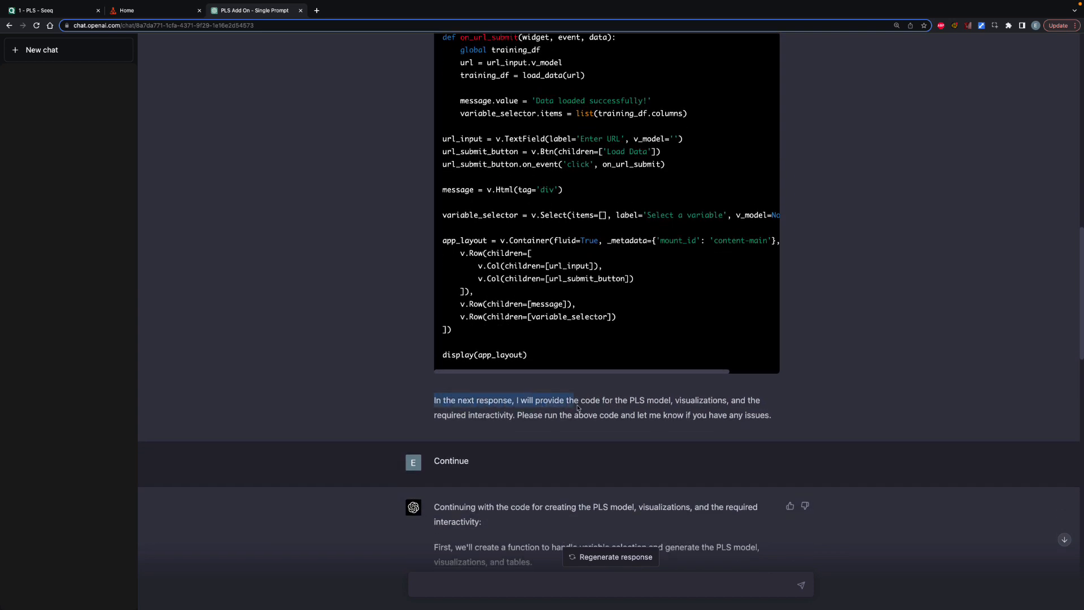
{"action": "left_click_drag", "start_coordinate": [578, 400], "coordinate": [517, 415]}
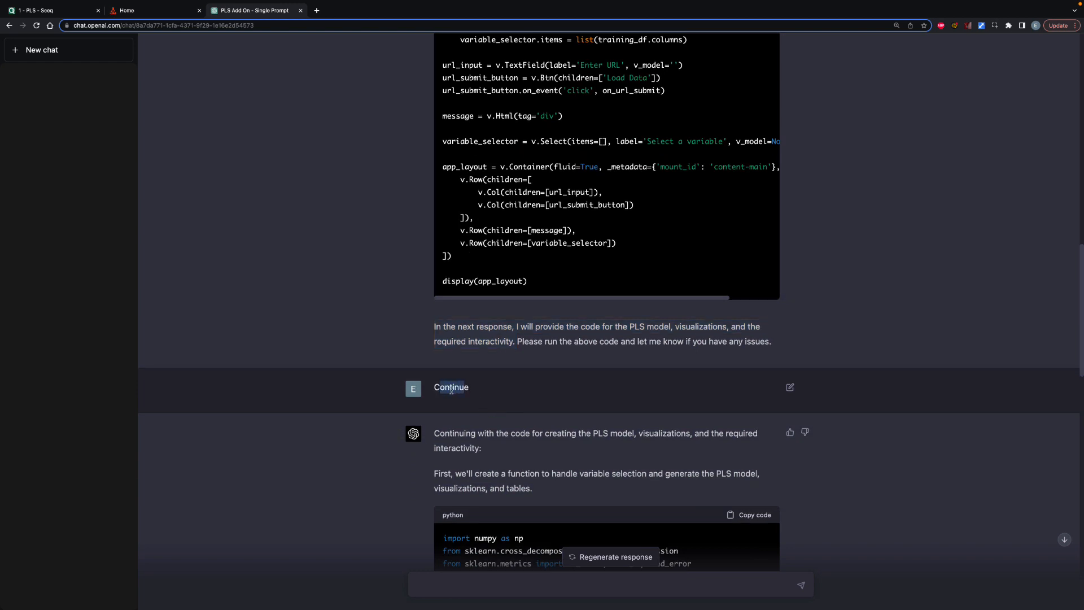
{"action": "scroll", "scroll_direction": "down", "scroll_amount": 3}
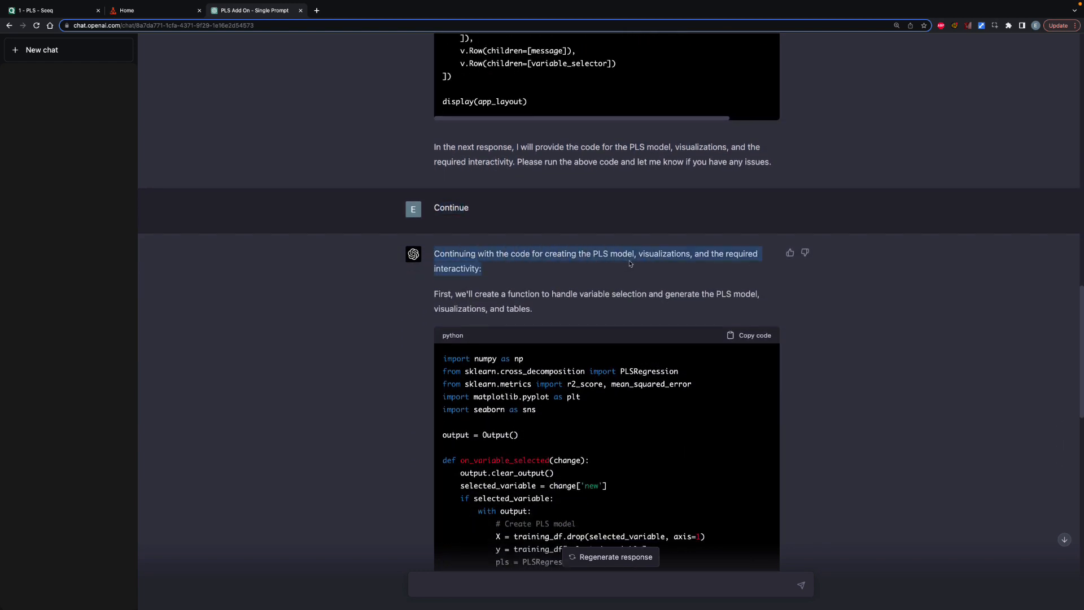
{"action": "scroll", "scroll_direction": "down", "scroll_amount": 3}
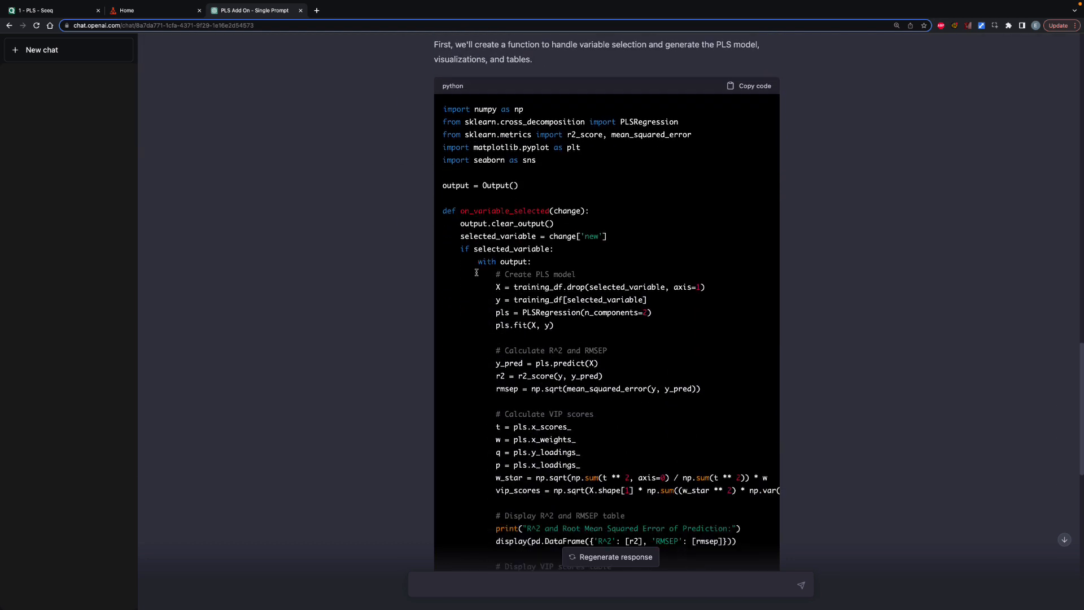
{"action": "scroll", "scroll_direction": "down", "scroll_amount": 3}
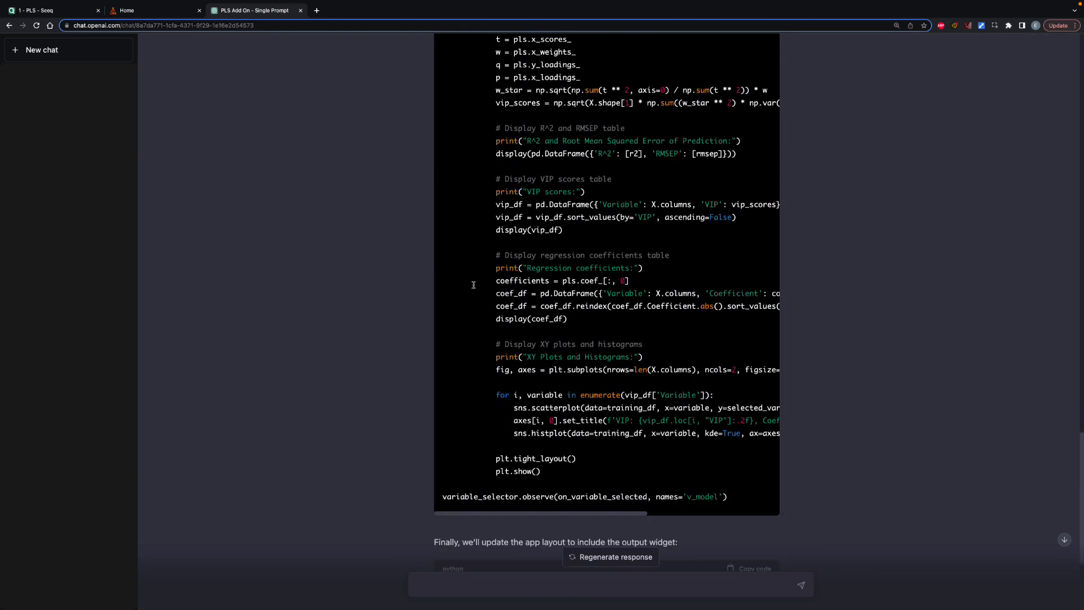
{"action": "scroll", "scroll_direction": "down", "scroll_amount": 3}
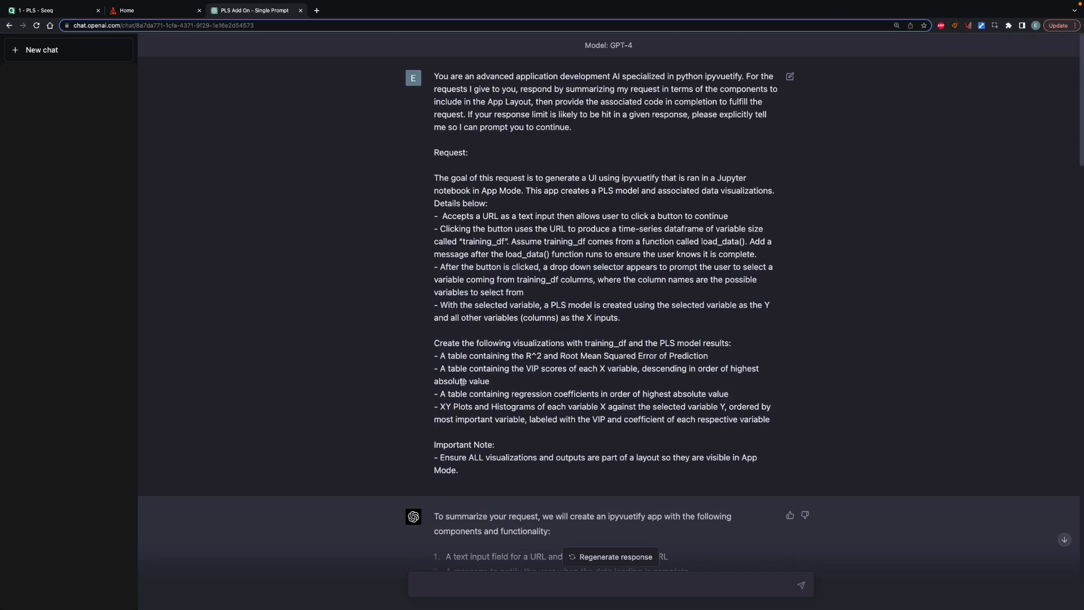
{"action": "scroll", "scroll_direction": "down", "scroll_amount": 3}
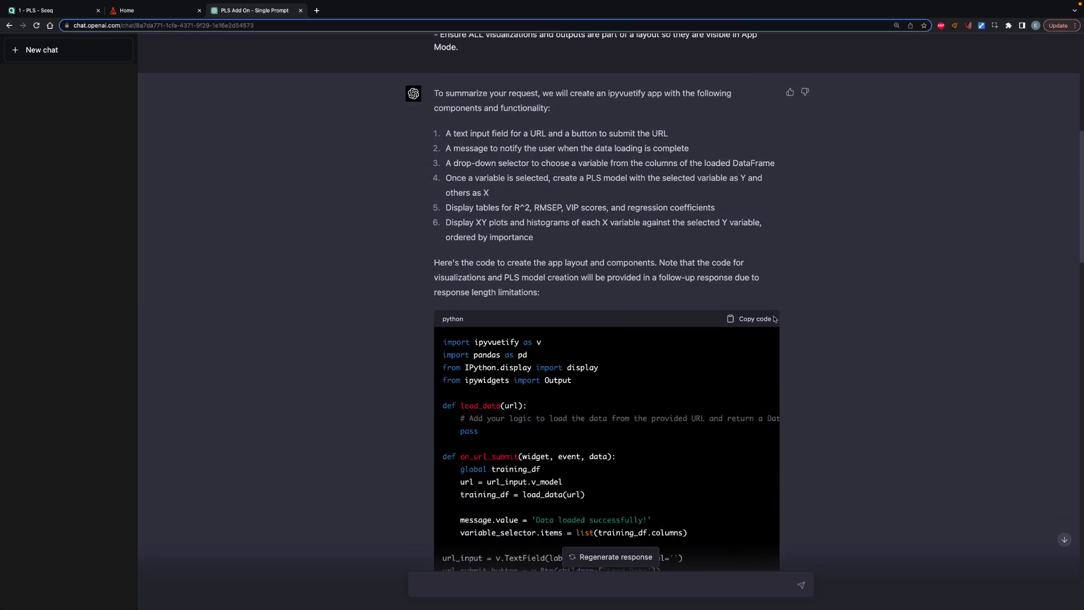
- Create a new Python 3 (ipykernel) notebook from the Data Lab file browser
{"action": "left_click", "coordinate": [127, 10]}
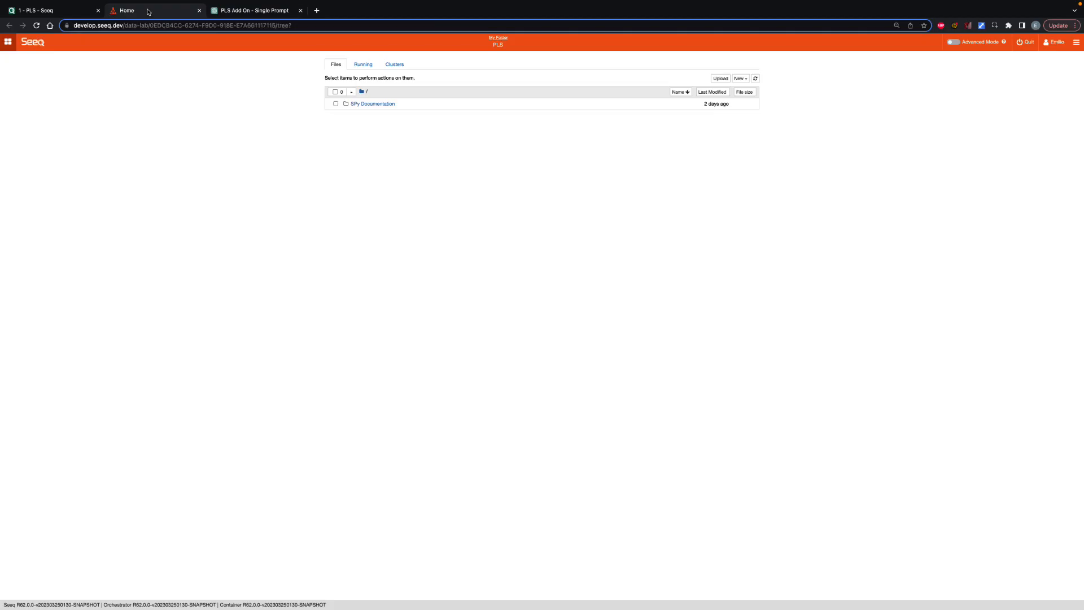
{"action": "left_click", "coordinate": [740, 78]}
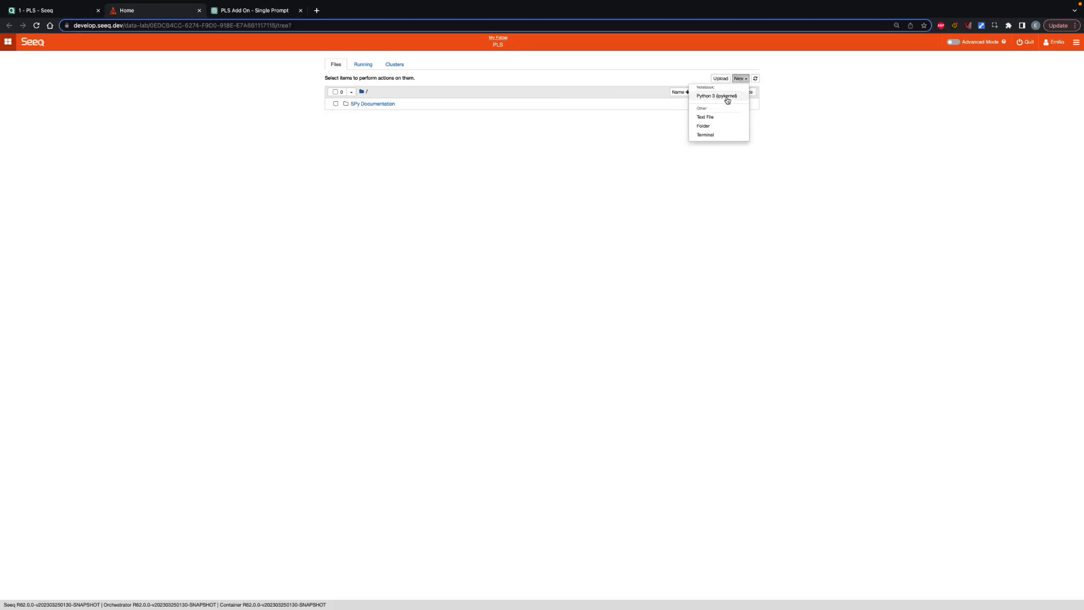
{"action": "left_click", "coordinate": [717, 96]}
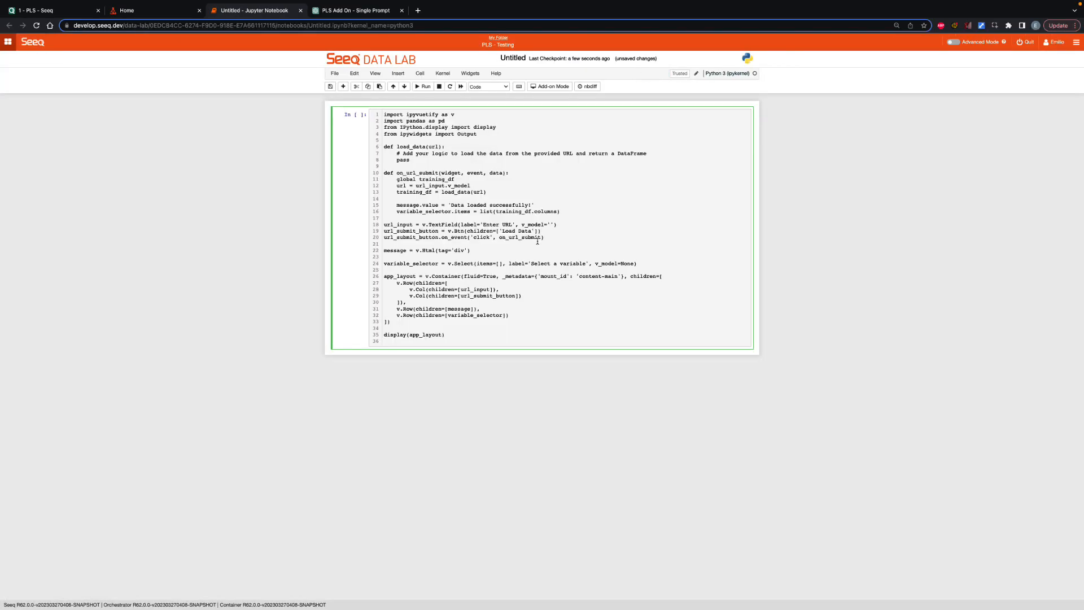
- Copy ChatGPT's PLS model and visualization code block and bring it to the new notebook
{"action": "left_click", "coordinate": [355, 10]}
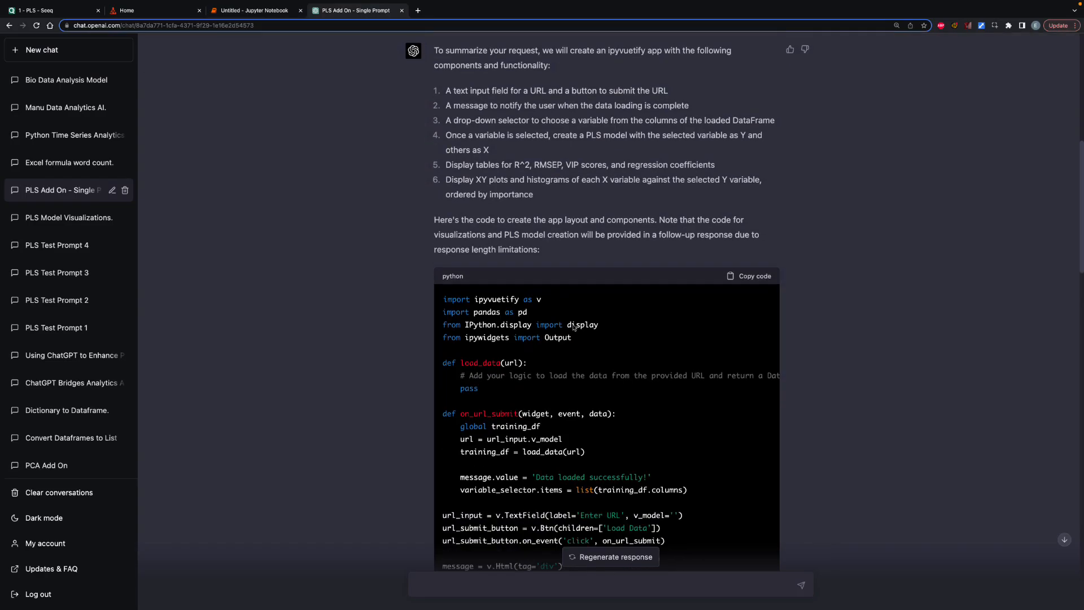
{"action": "left_click", "coordinate": [747, 277]}
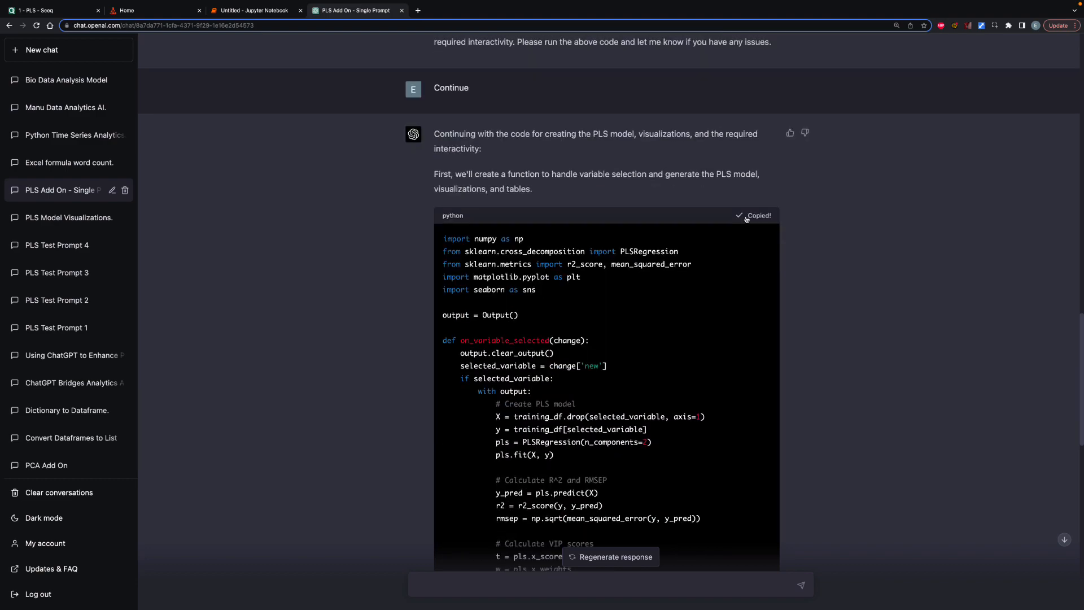
{"action": "left_click", "coordinate": [253, 10]}
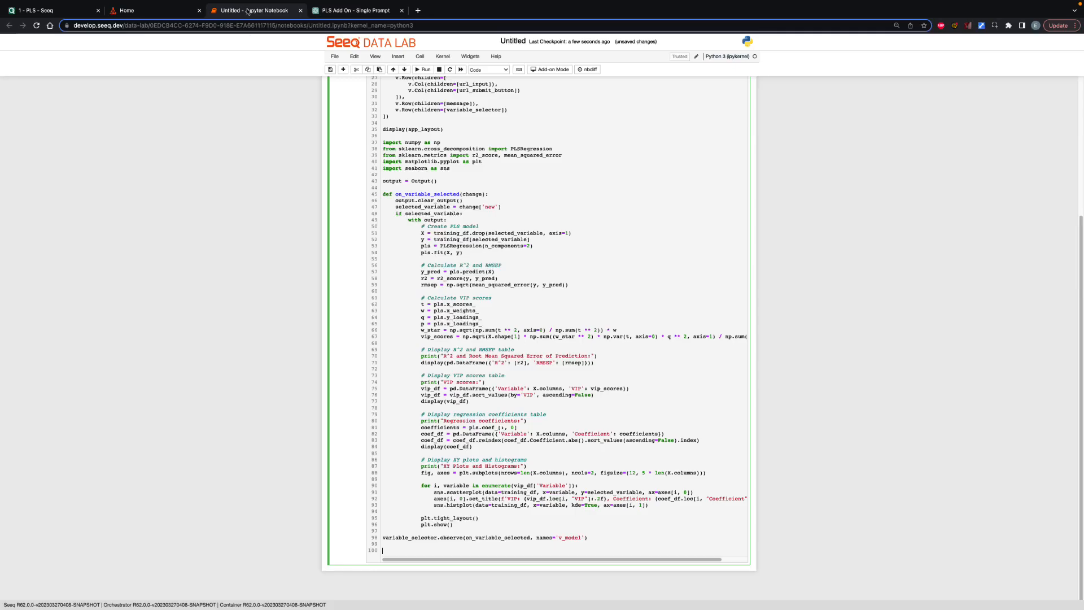
- Add app_layout.children.extend([output]) and make load_data call spy.pull(url, quiet = True)
{"action": "type", "text": "app_layout.children.extend([output])"}
{"action": "type", "text": "training_df"}
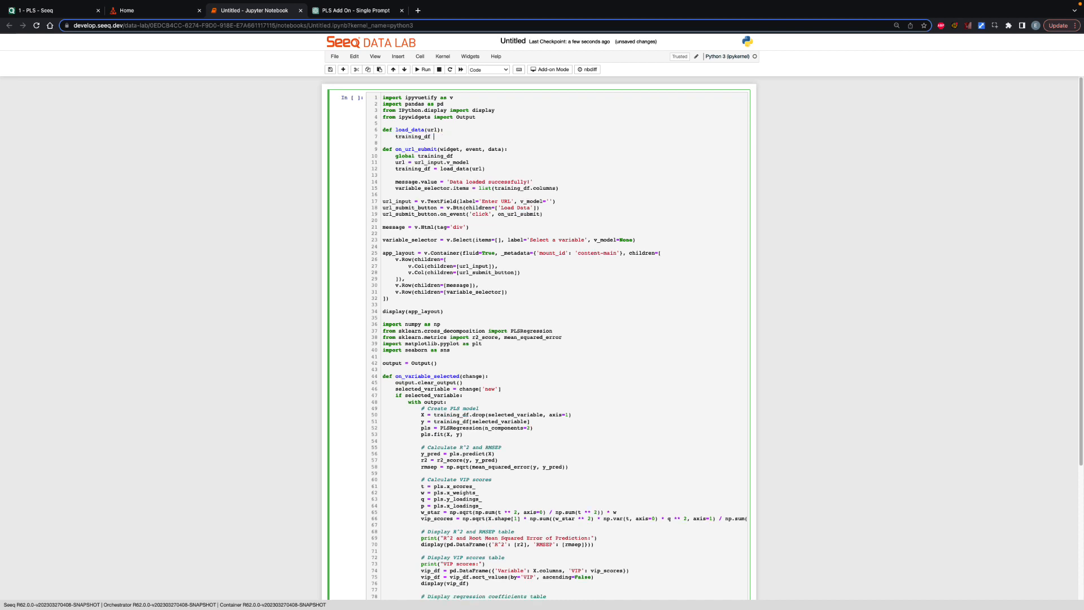
{"action": "type", "text": "spy.pull(url,"}
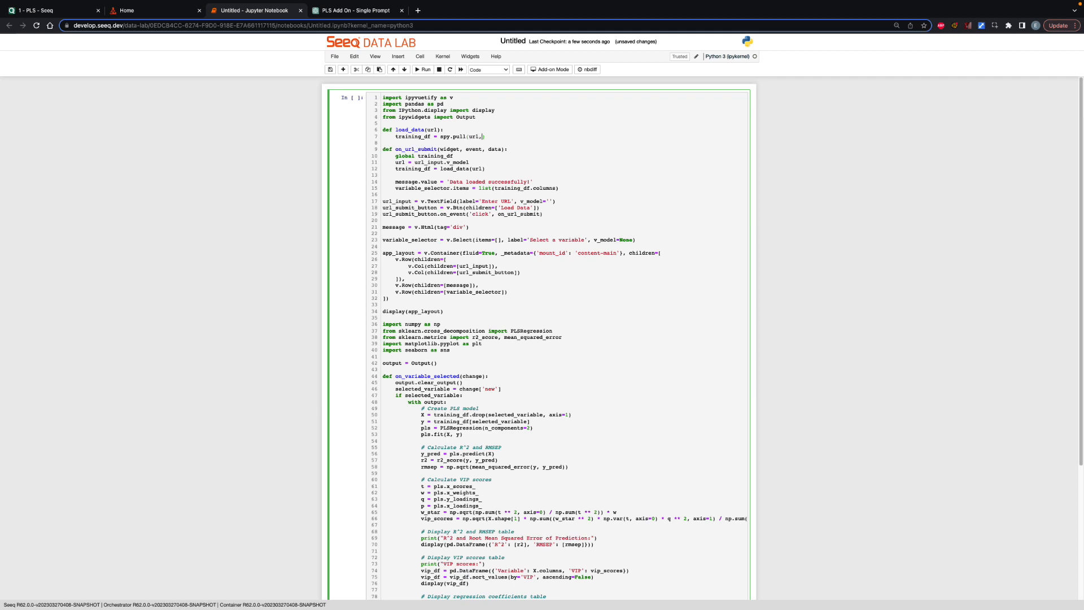
{"action": "type", "text": ", quiet ="}
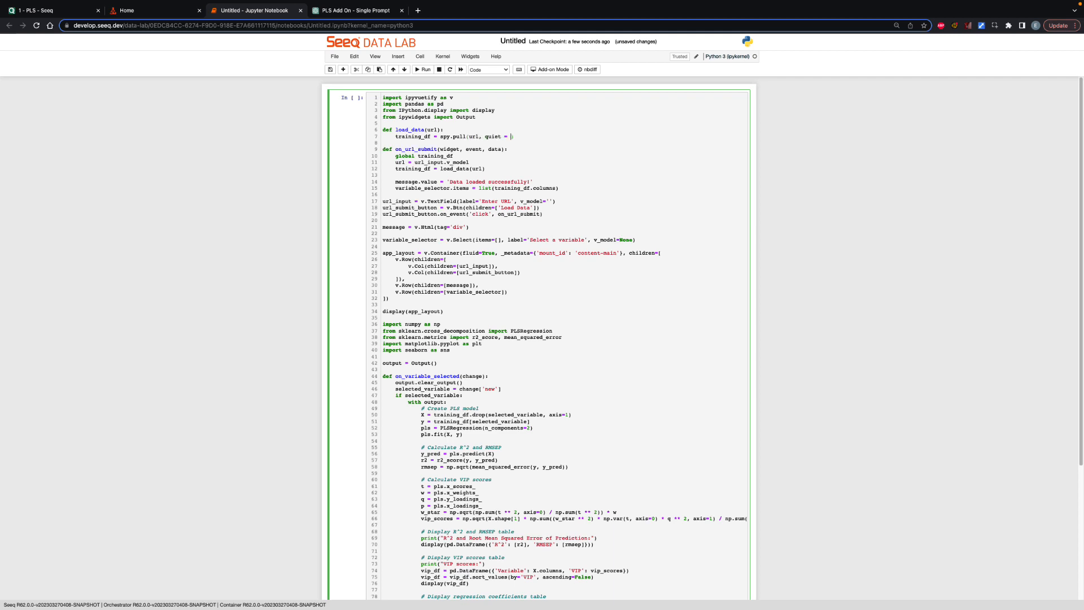
{"action": "type", "text": "True"}
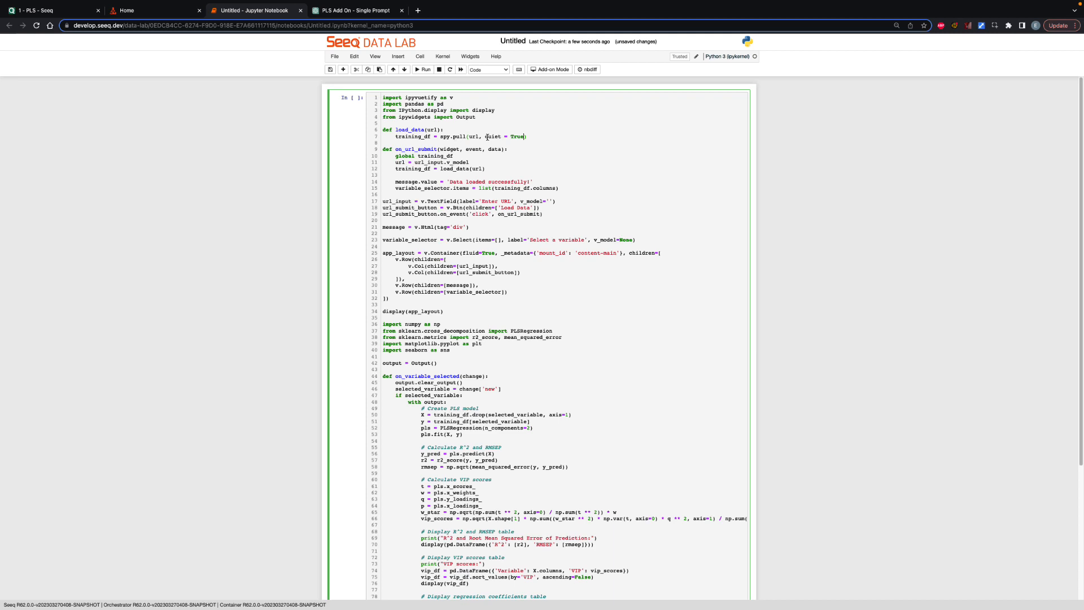
{"action": "type", "text": "re"}
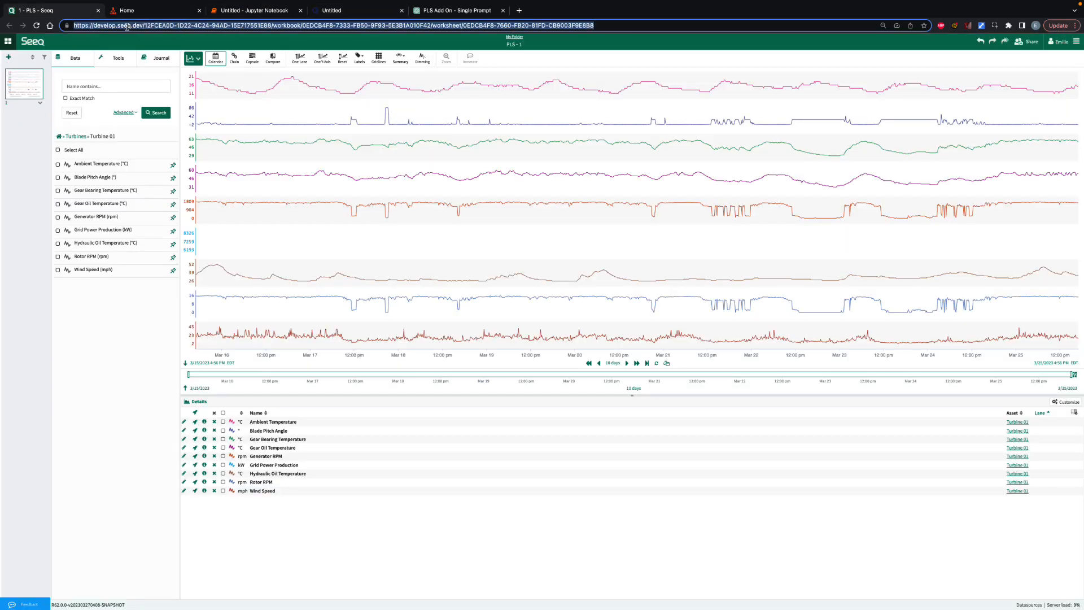
- Enter the Turbine 01 worksheet URL in the app, load its data, and list the variables
{"action": "left_click", "coordinate": [355, 9]}
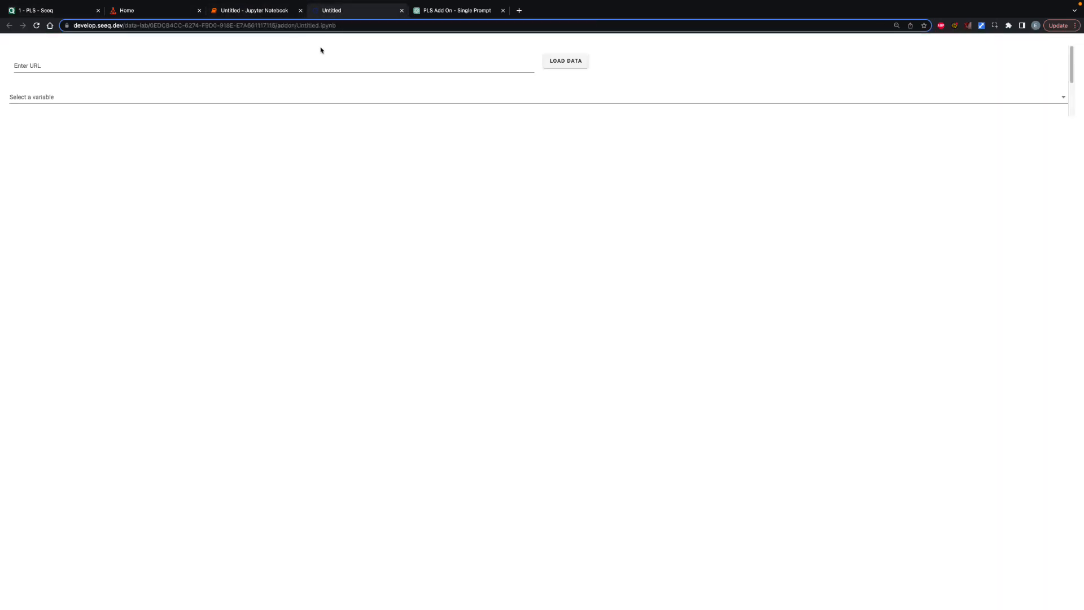
{"action": "type", "text": "https://develop.seeq.dev/12FCEA0D-1D22-4C24-94AD-15E717551E88/workbook/0EDCB4F8-7333-FB50-9F93-5E3B1A010F42/worksheet/0EDCB4F8-7660-FB20-81FD-CB9003F9E8B8"}
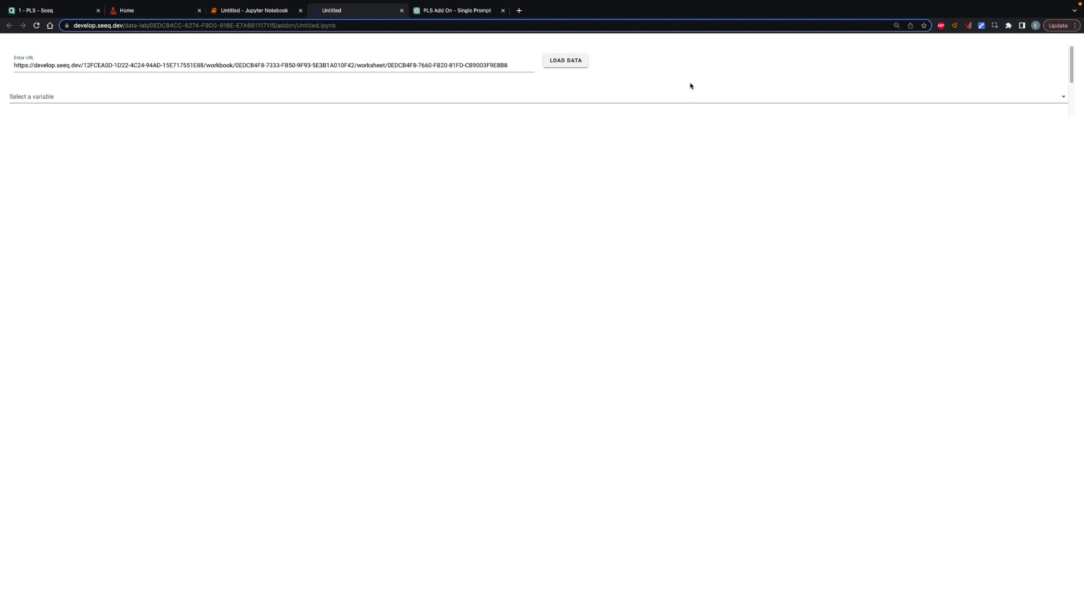
{"action": "scroll", "scroll_direction": "down", "scroll_amount": 3}
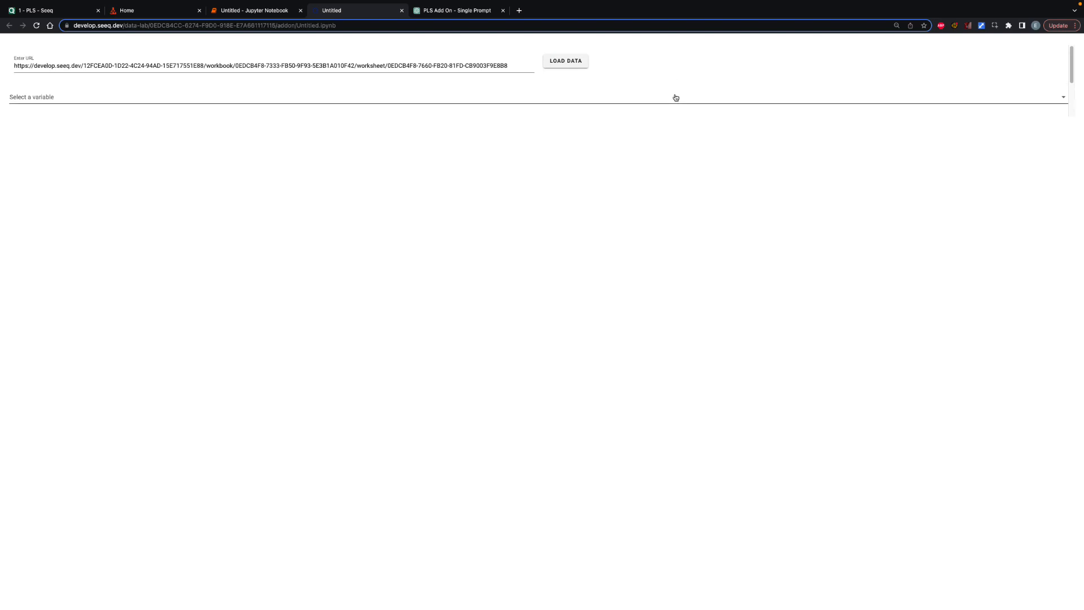
{"action": "left_click", "coordinate": [346, 96]}
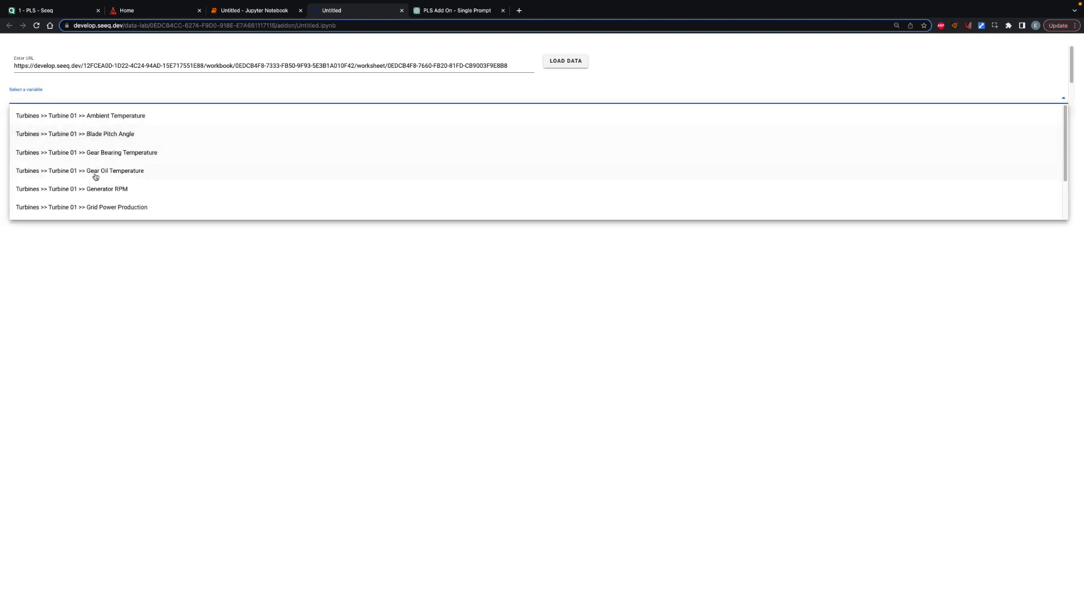
- Select Turbines >> Turbine 01 >> Generator RPM and scroll through the PLS tables, XY plots and histograms
{"action": "left_click", "coordinate": [71, 189]}
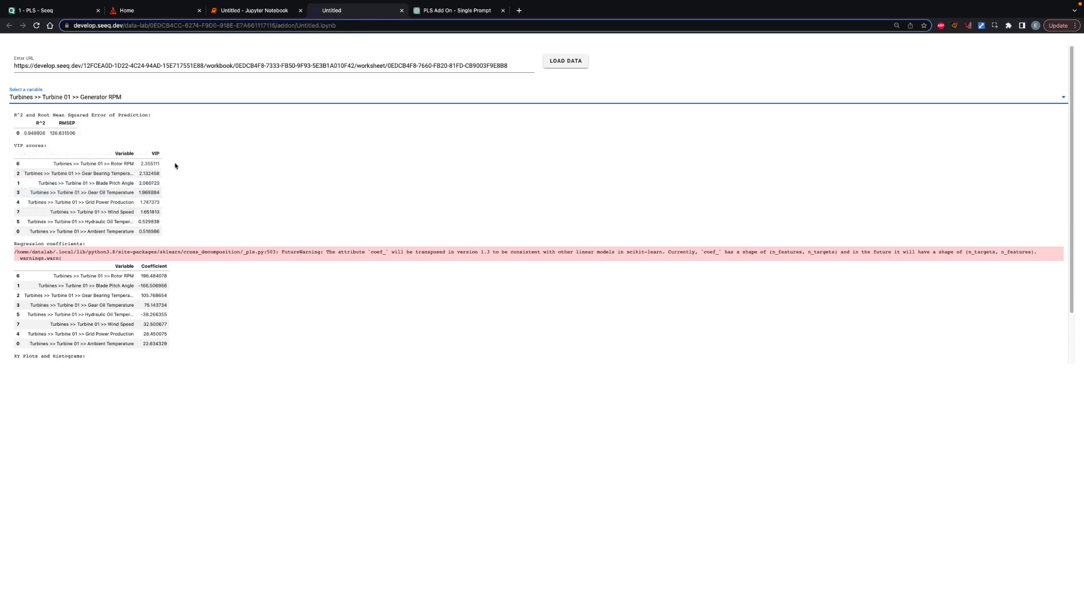
{"action": "mouse_move", "coordinate": [111, 145]}
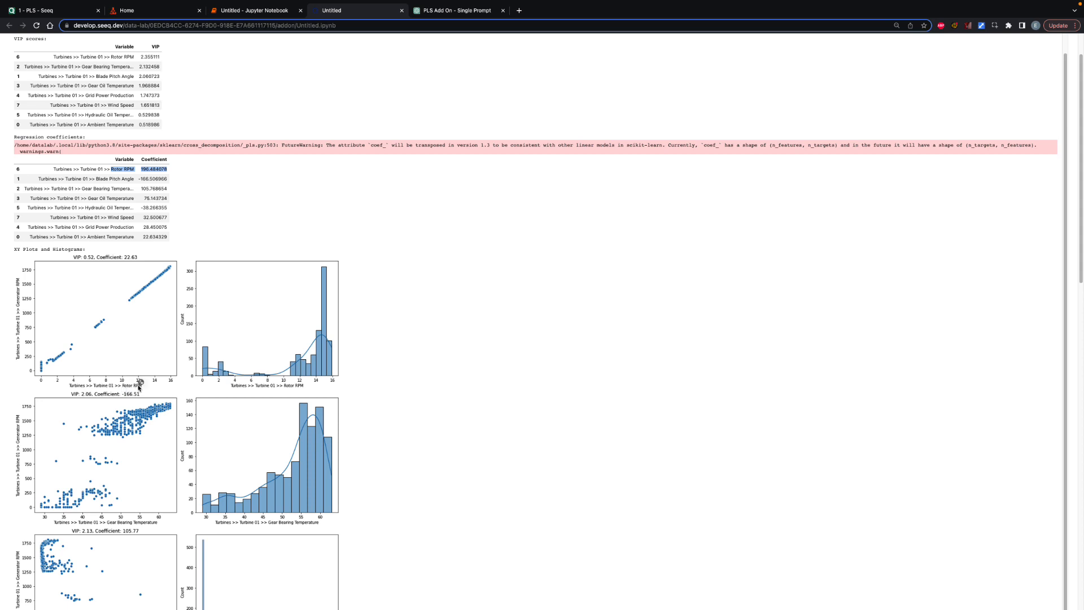
{"action": "scroll", "scroll_direction": "down", "scroll_amount": 3}
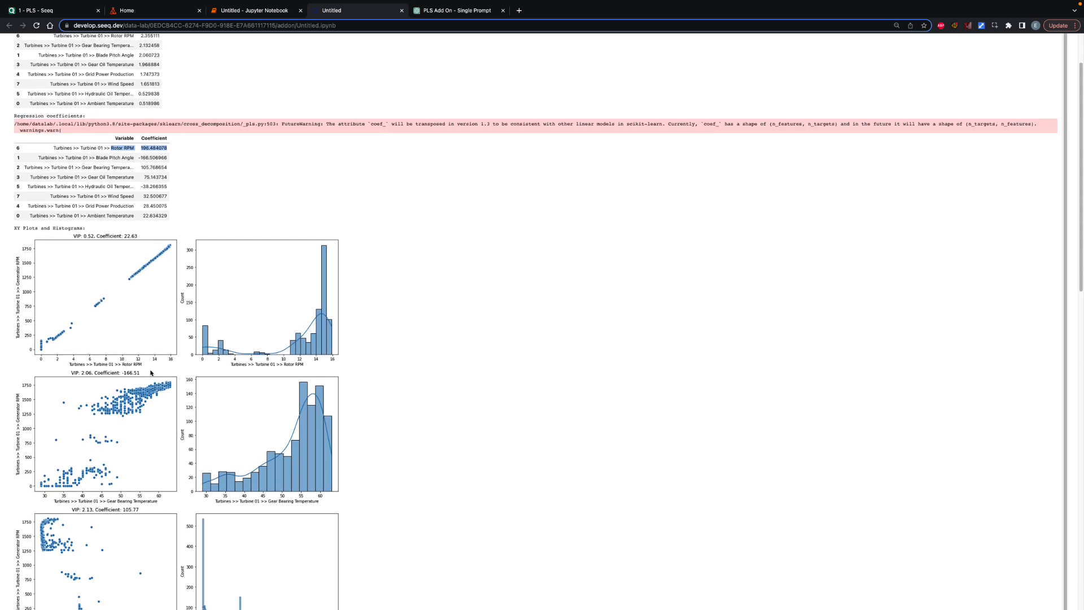
{"action": "scroll", "scroll_direction": "down", "scroll_amount": 3}
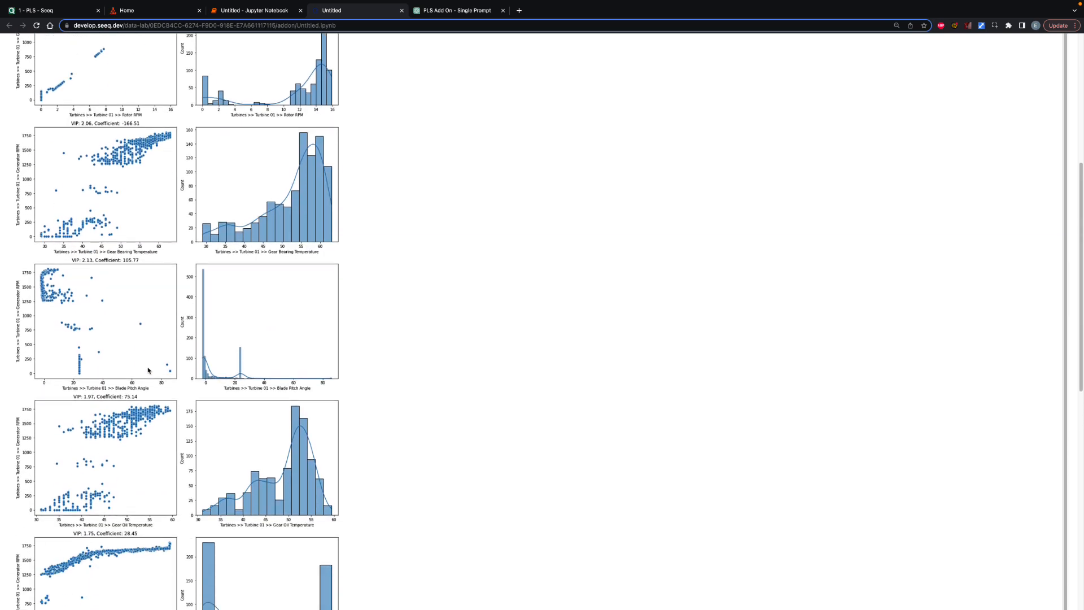
{"action": "scroll", "scroll_direction": "down", "scroll_amount": 3}
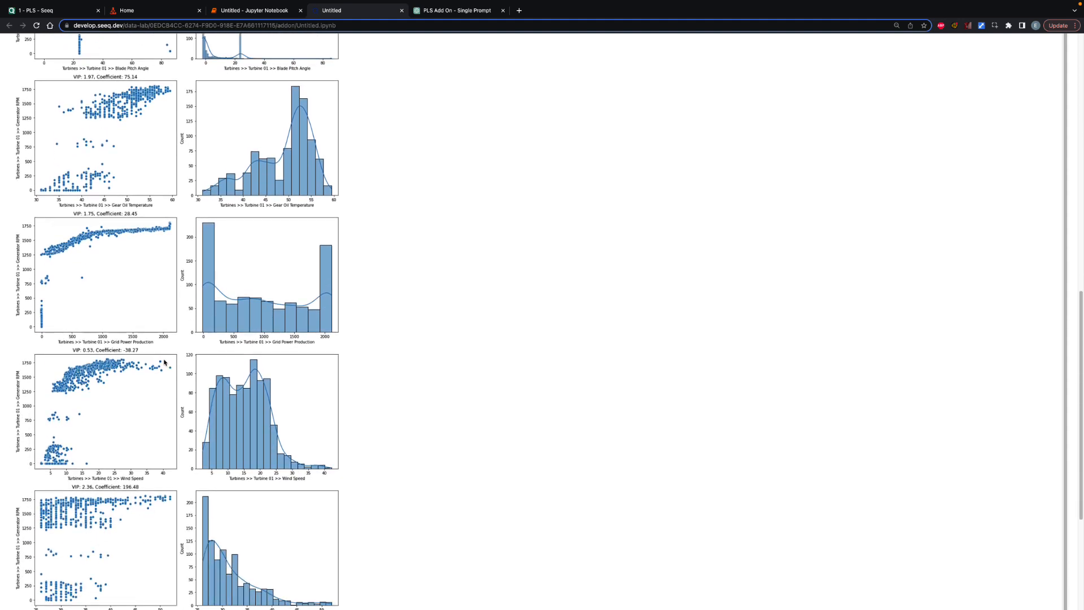
{"action": "scroll", "scroll_direction": "down", "scroll_amount": 3}
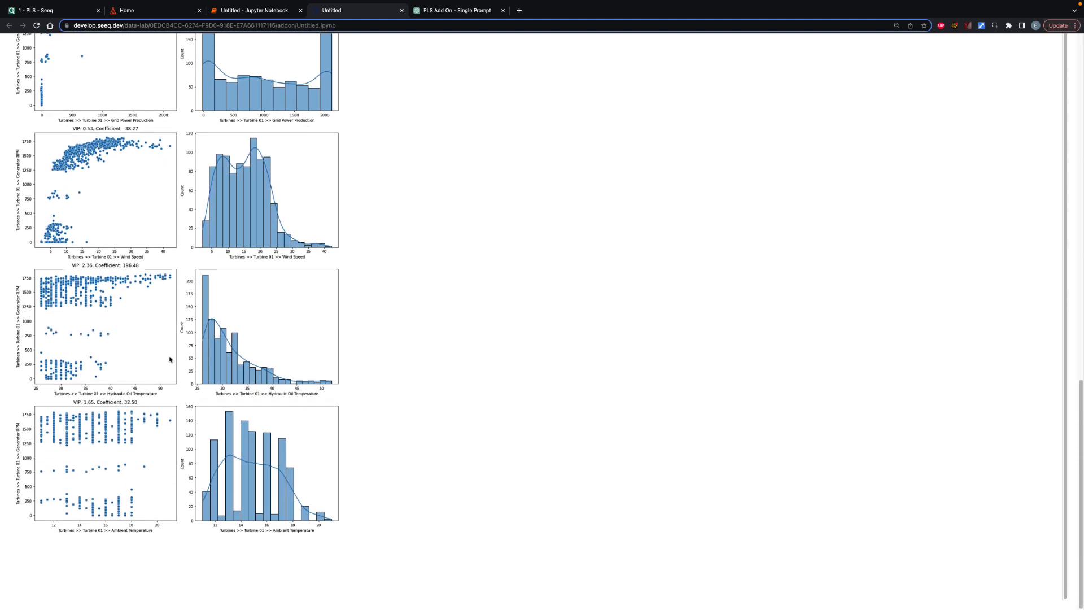